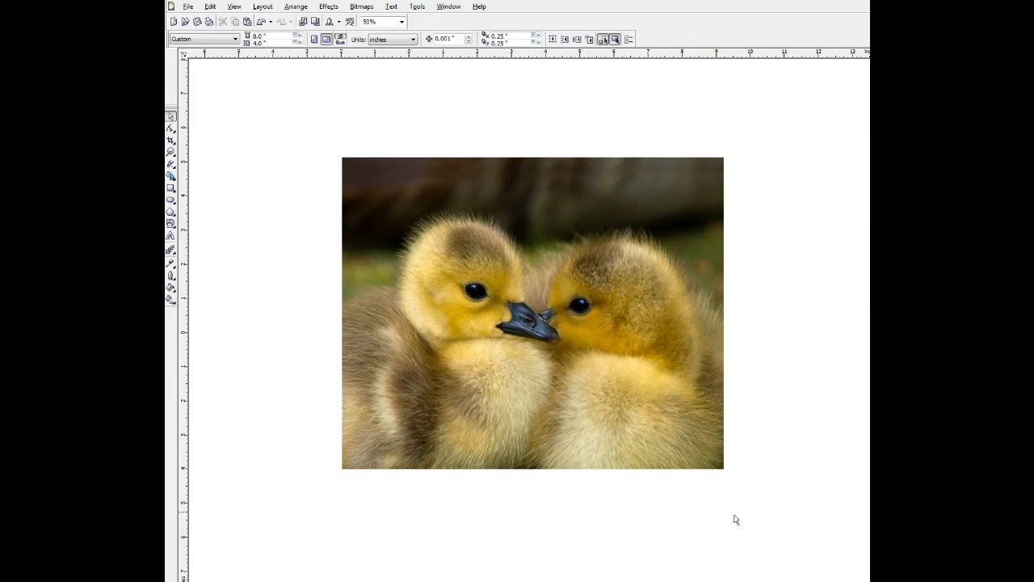
mouse_move(699, 482)
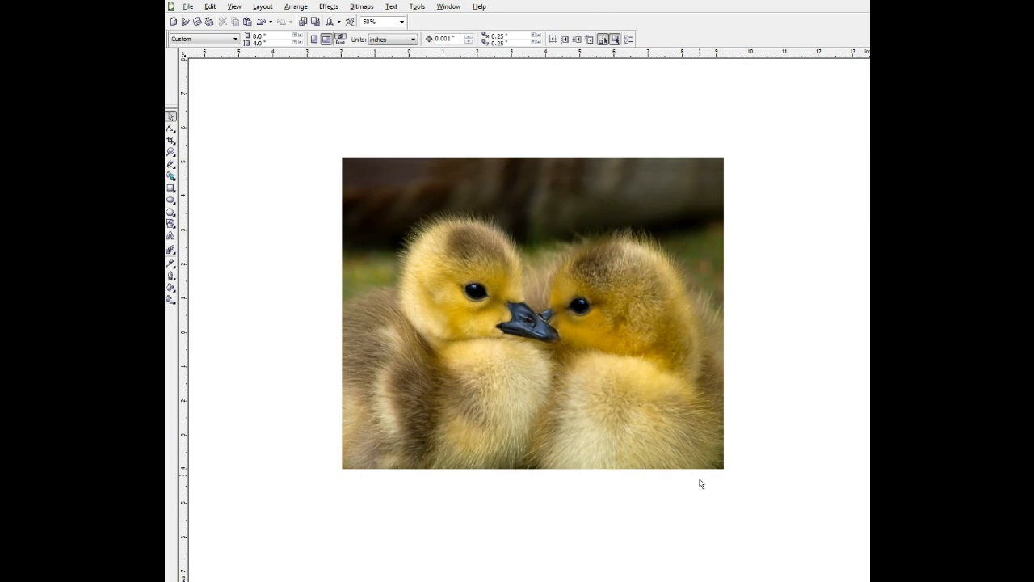
mouse_move(702, 480)
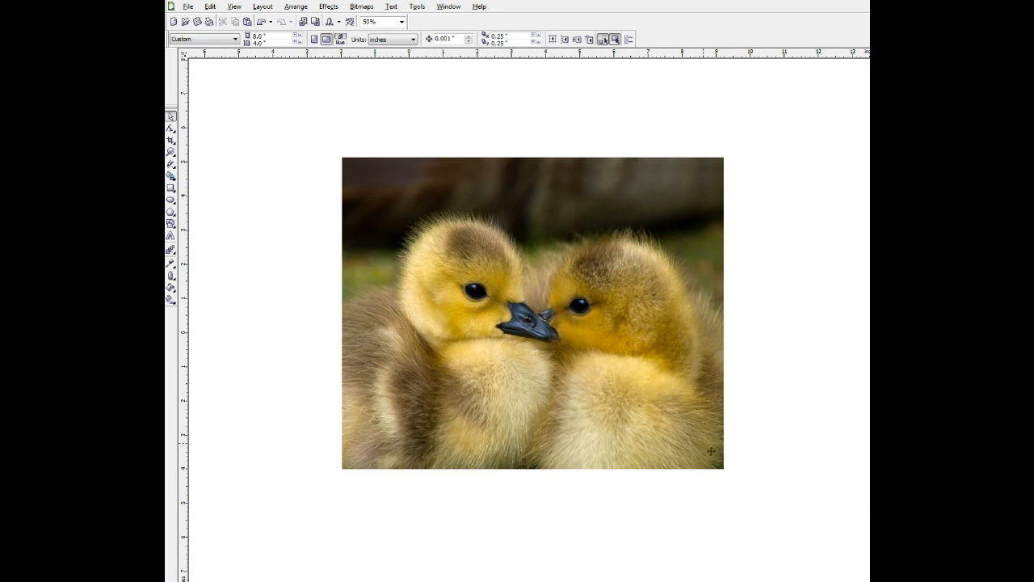
Apply an Ellipse vignette from Bitmaps > Creative to the selected duckling photo so its edges fade to white.
left_click(531, 312)
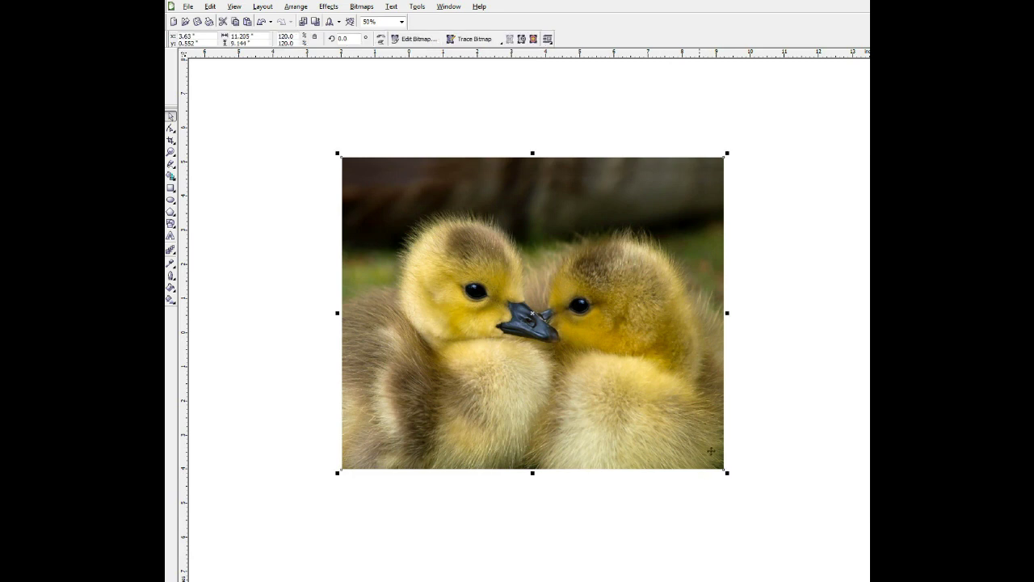
mouse_move(505, 117)
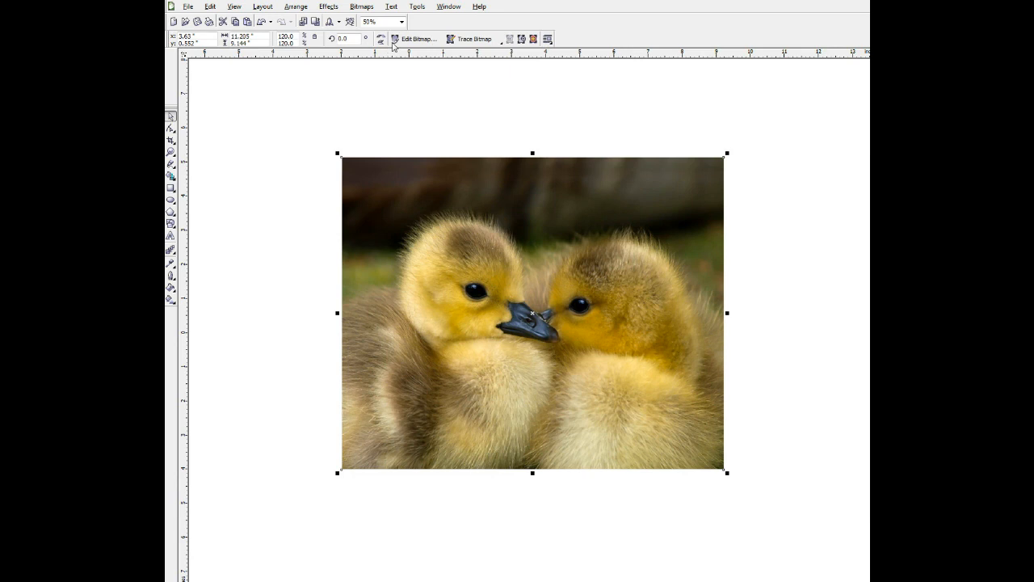
left_click(362, 6)
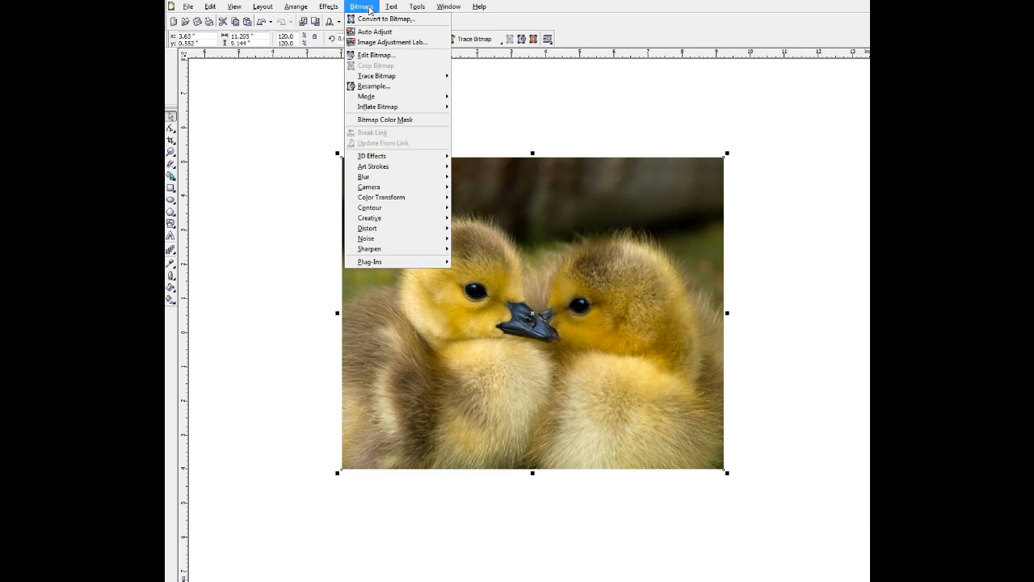
mouse_move(374, 86)
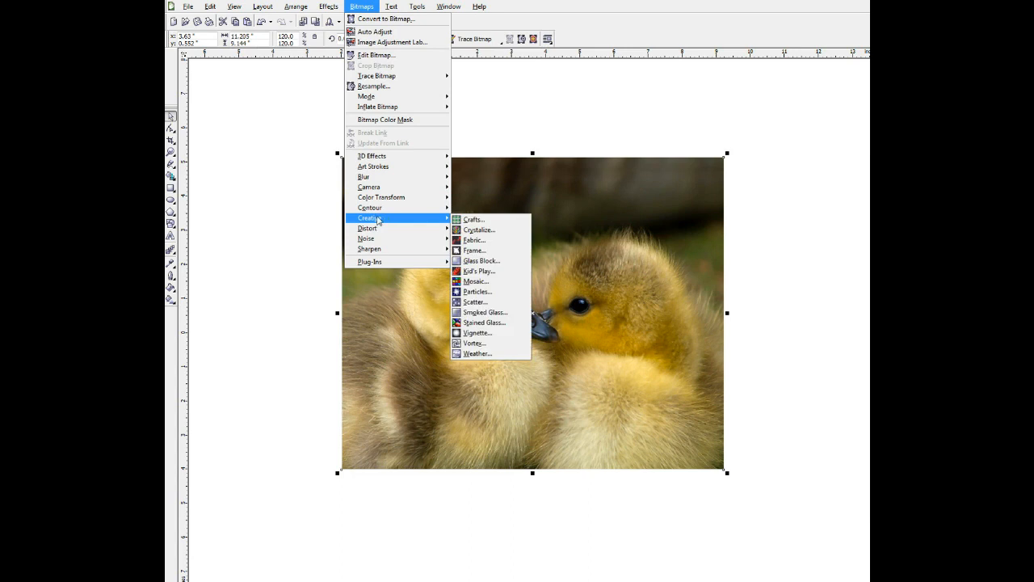
mouse_move(484, 332)
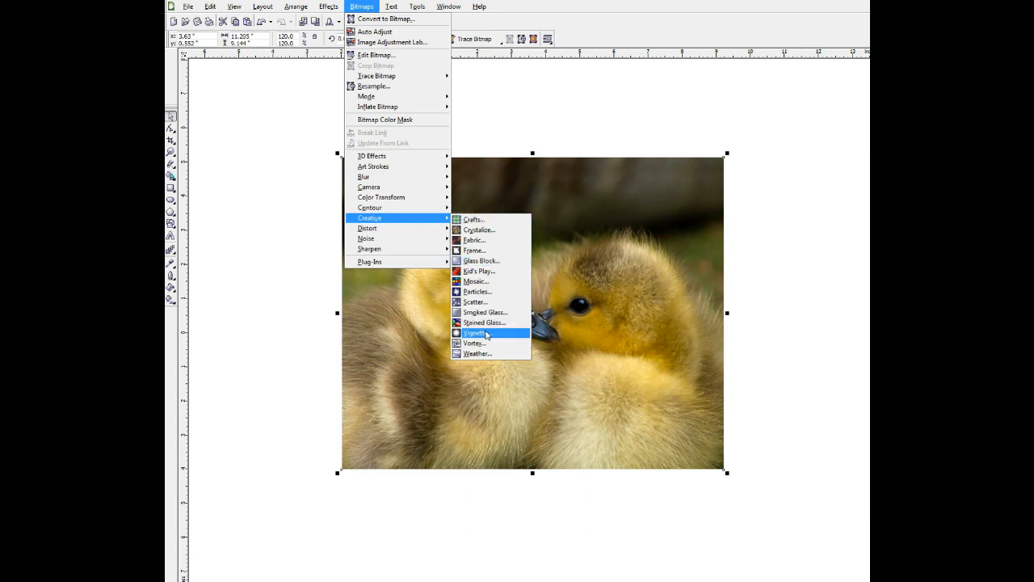
mouse_move(481, 333)
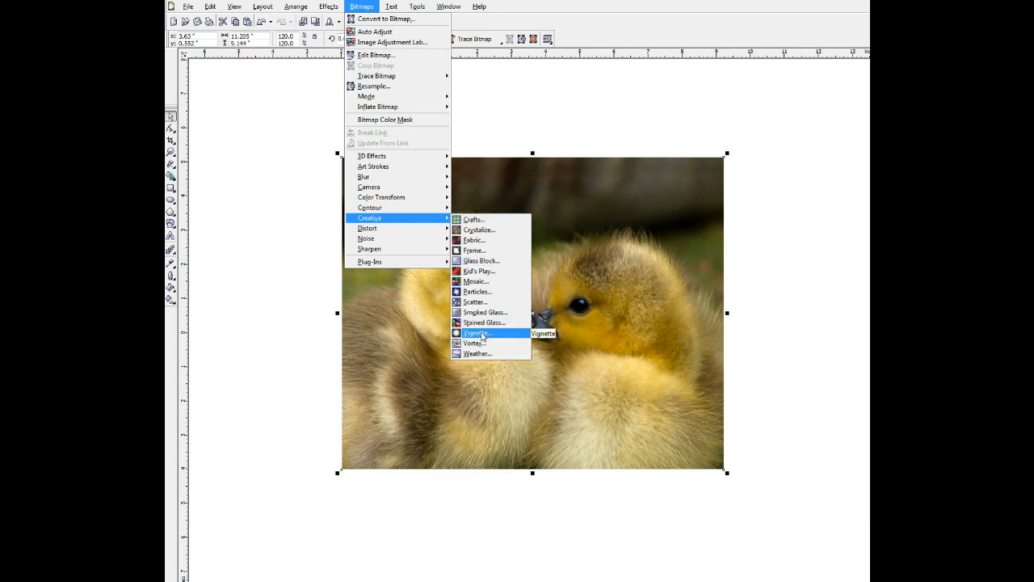
left_click(473, 333)
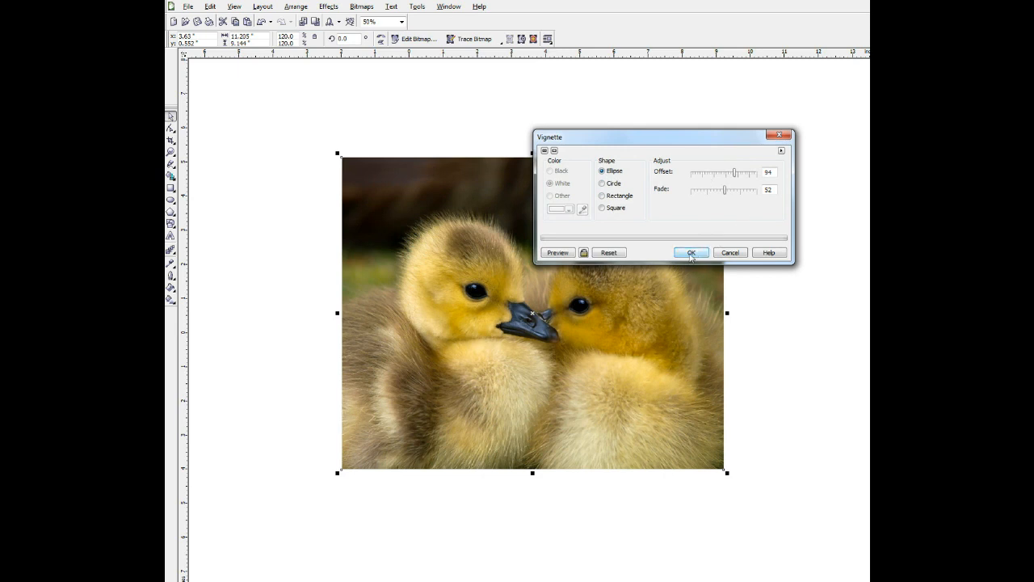
left_click(691, 252)
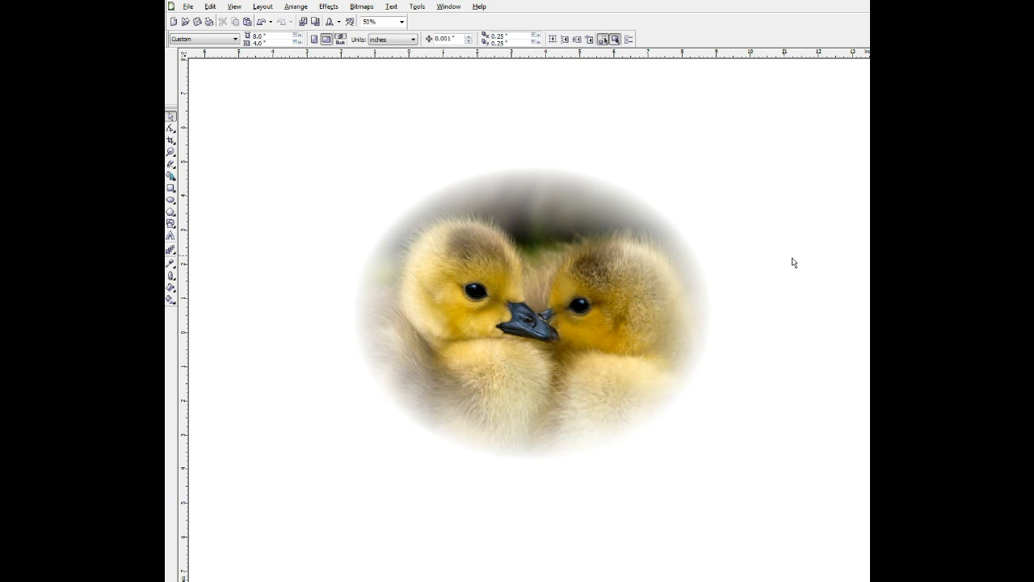
mouse_move(665, 299)
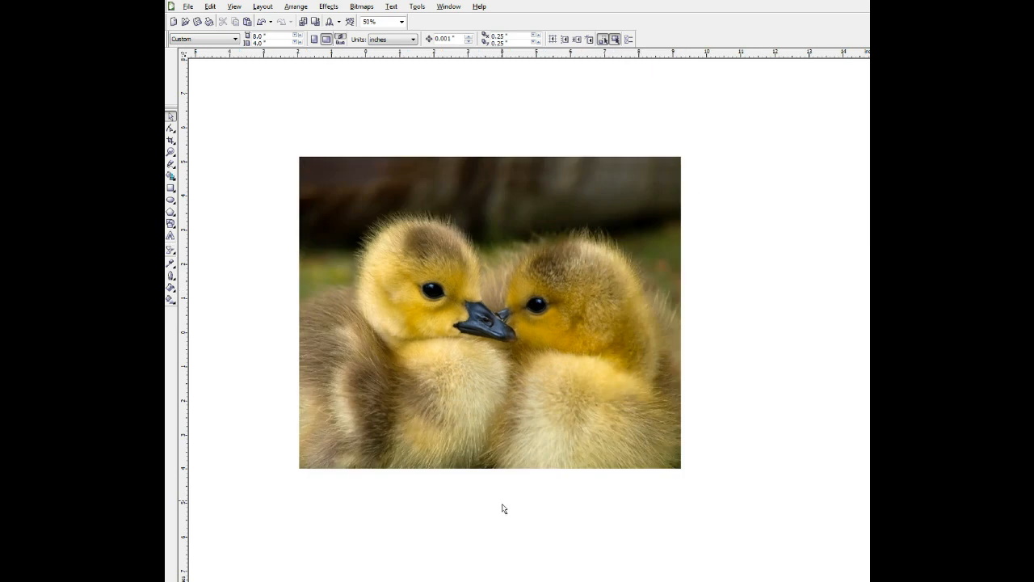
mouse_move(698, 197)
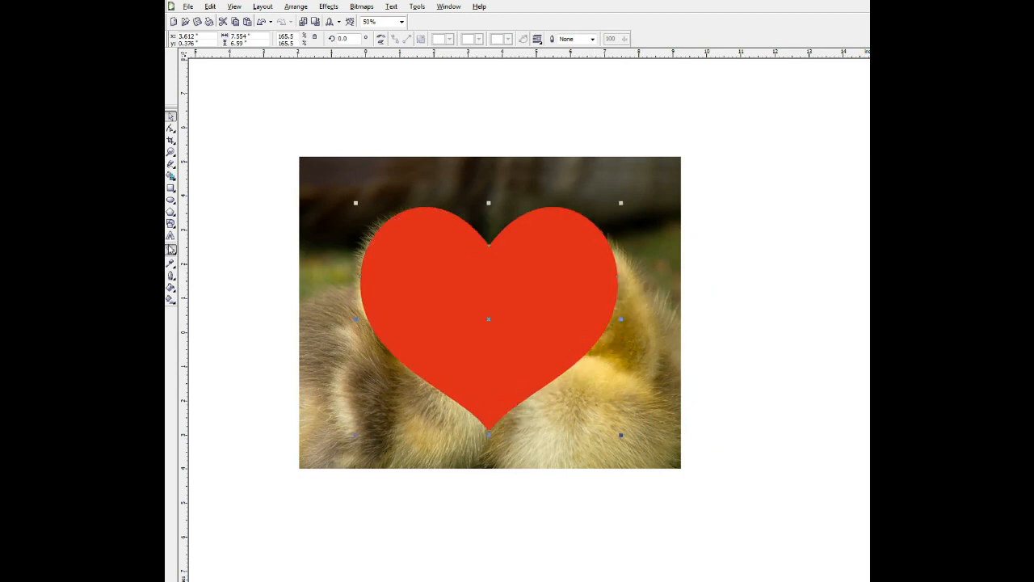
Give the red heart over the ducklings' faces a uniform transparency.
left_click(235, 38)
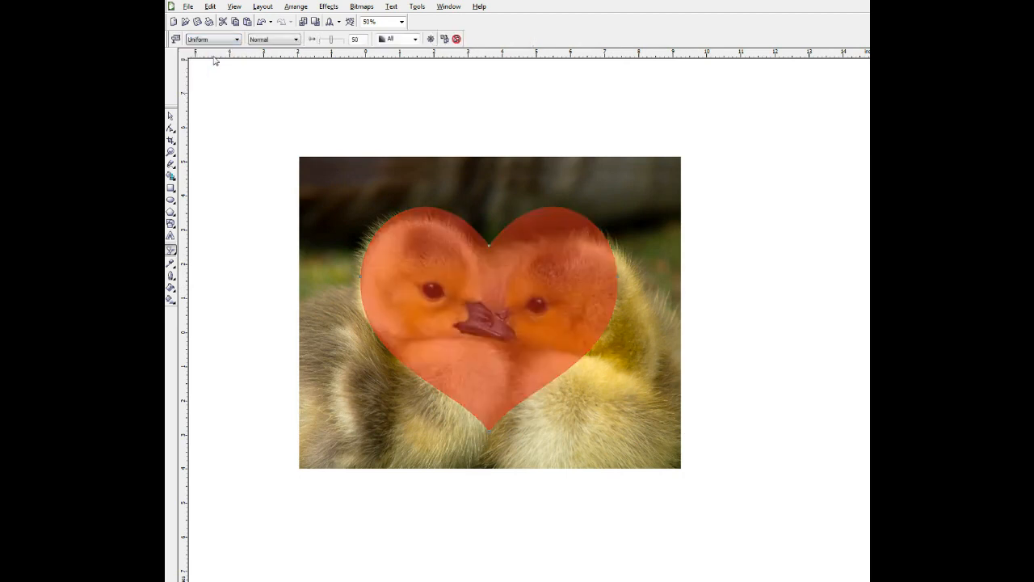
mouse_move(477, 275)
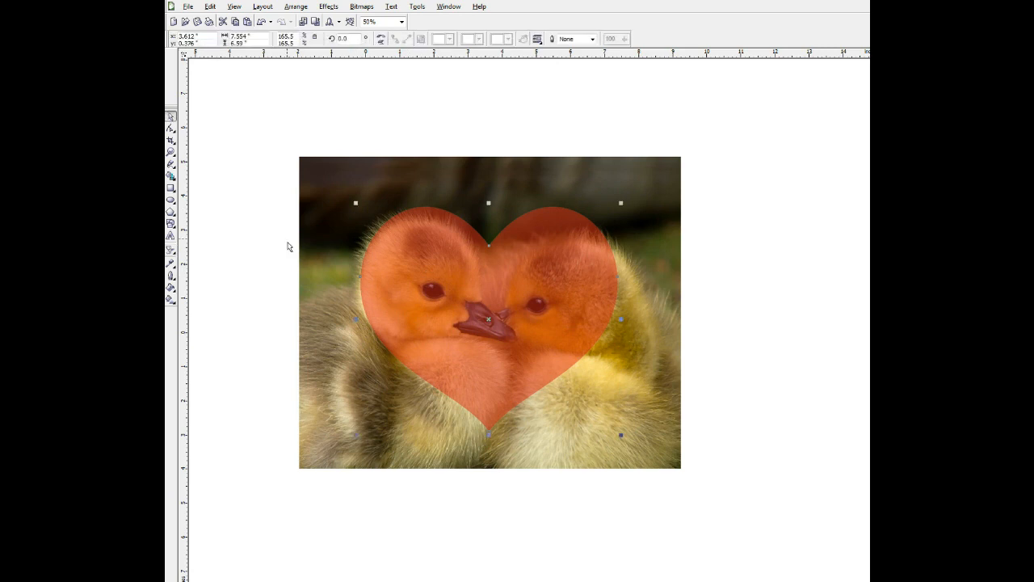
mouse_move(344, 267)
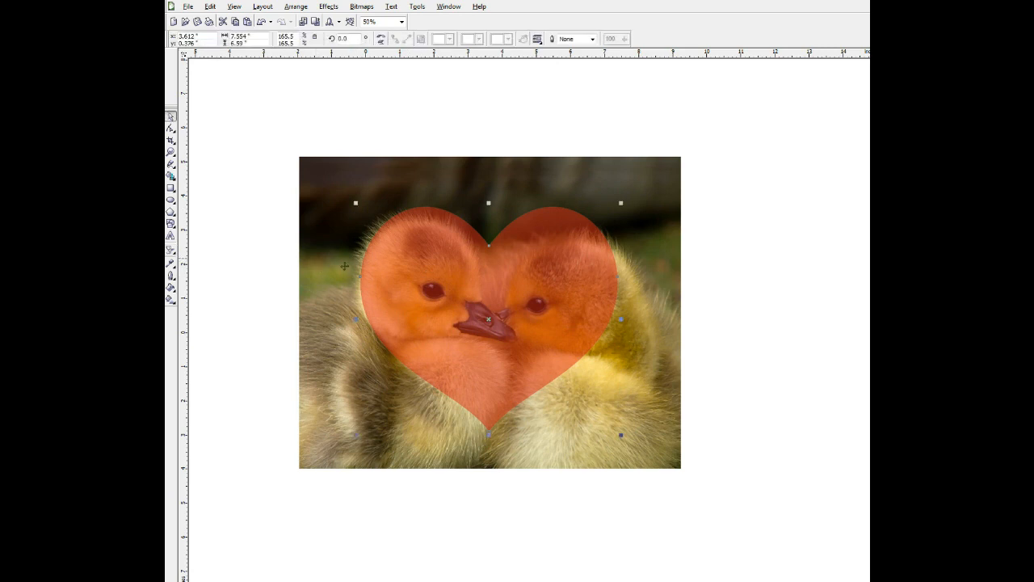
mouse_move(283, 246)
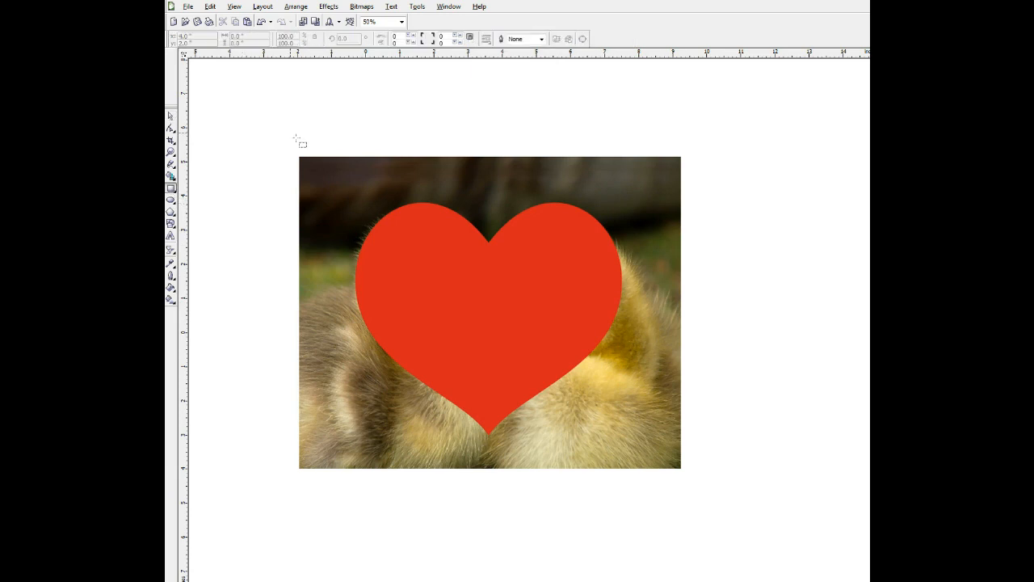
Marquee-select the heart and photo and intersect them, clipping the photo to the heart.
left_click_drag(291, 131, 698, 485)
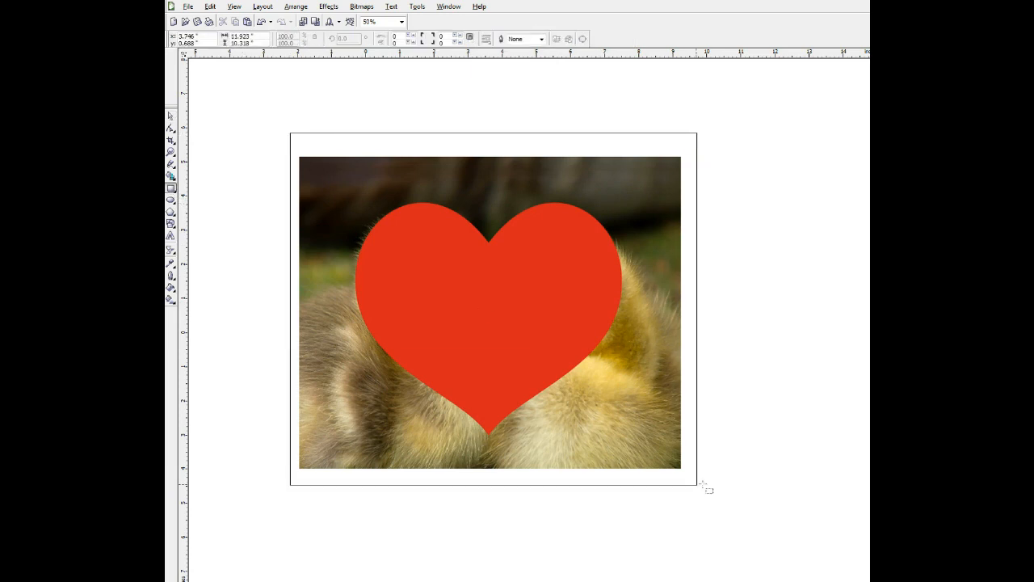
left_click(491, 304)
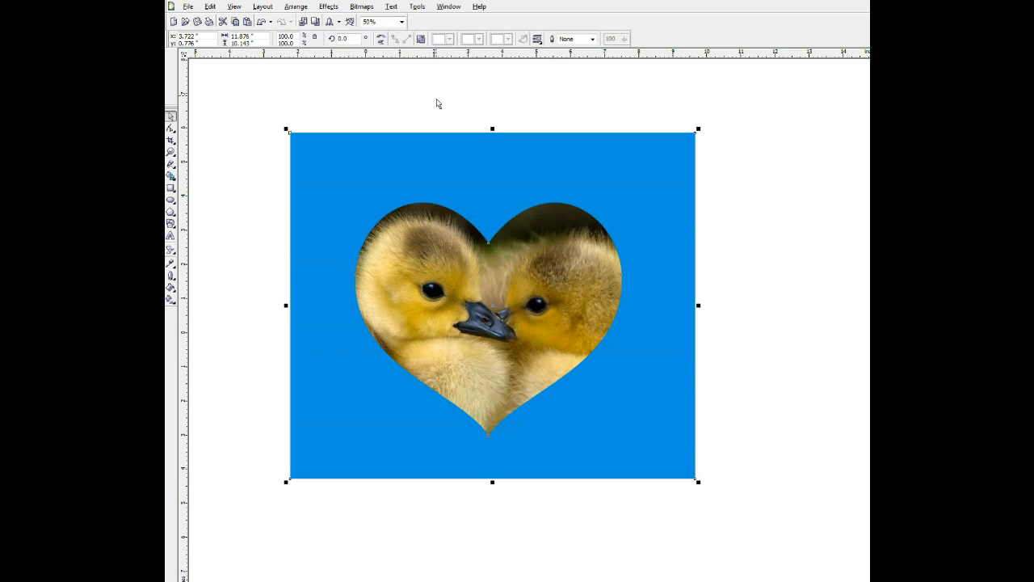
mouse_move(442, 104)
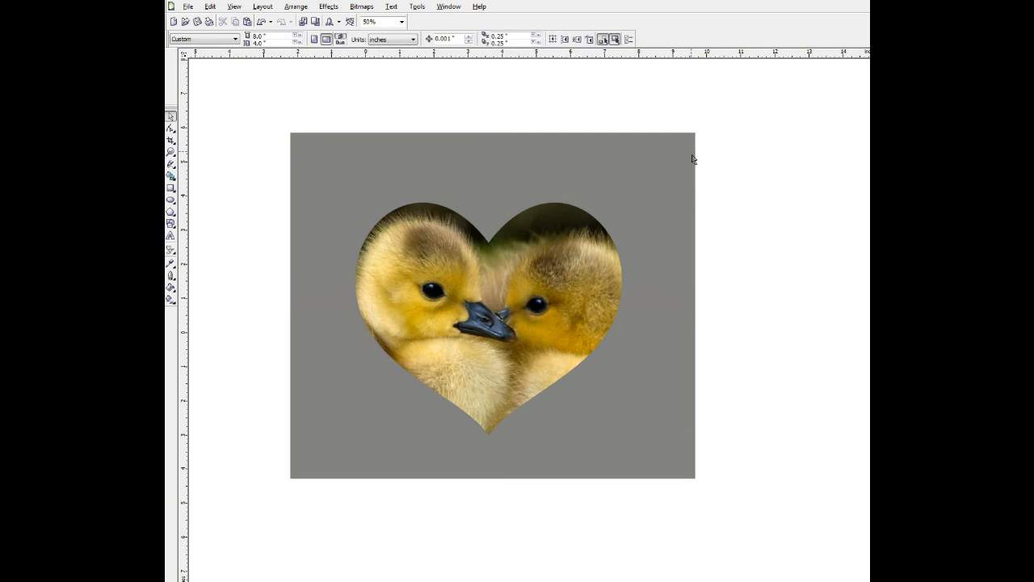
Convert the heart-shaped cutout to a bitmap with a chosen colour mode and transparent background.
left_click(491, 306)
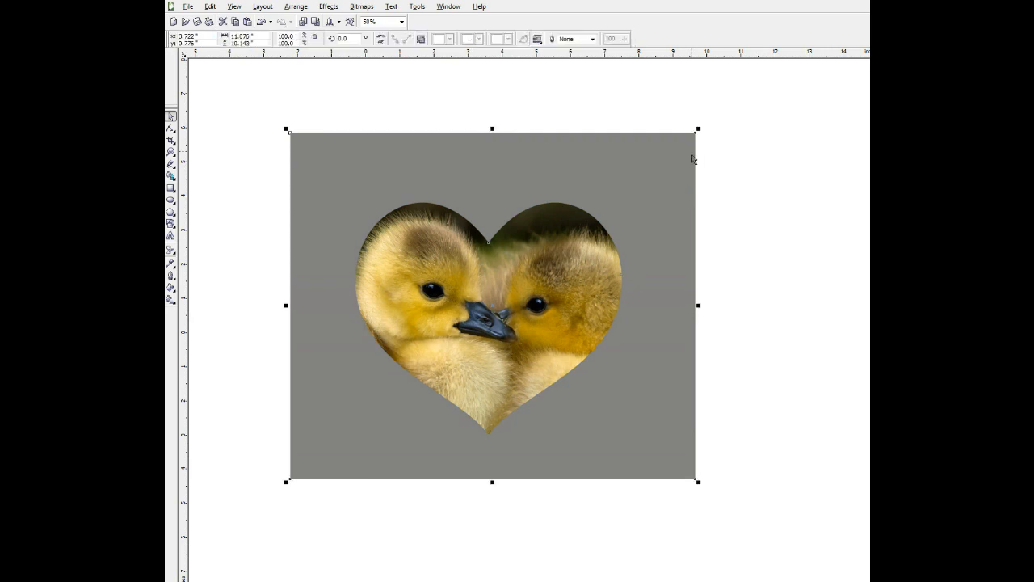
left_click(362, 7)
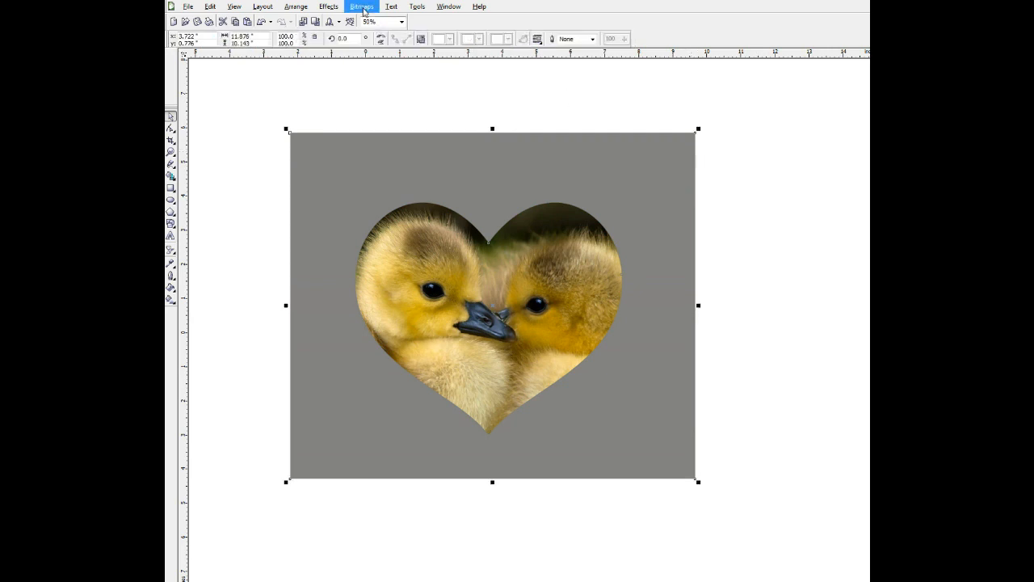
left_click(358, 6)
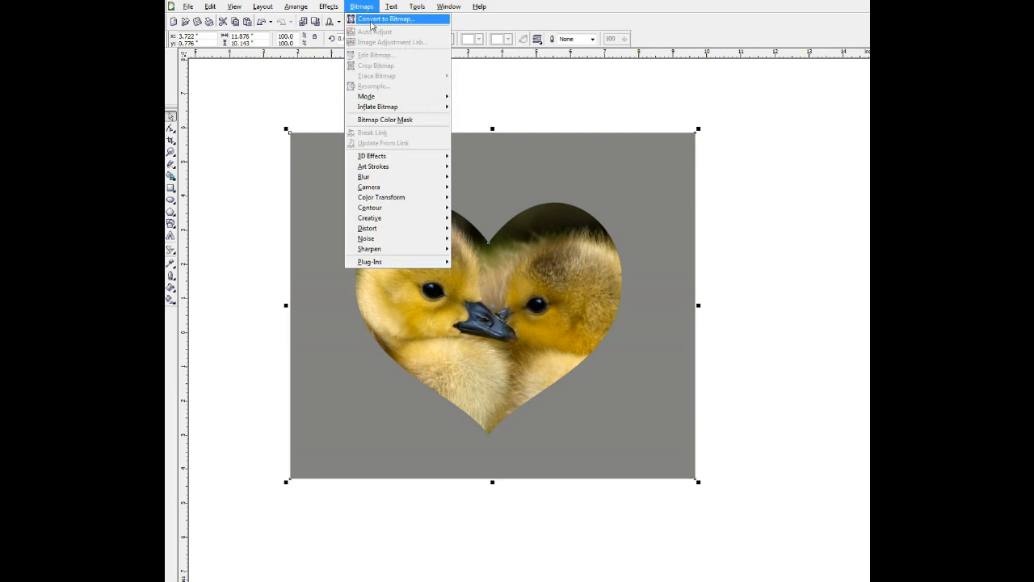
left_click(392, 20)
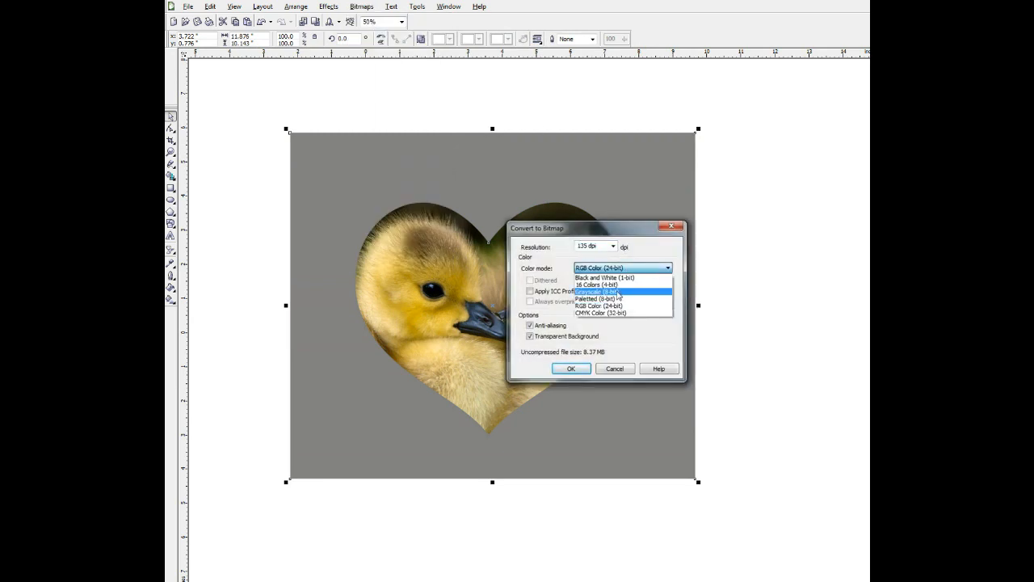
left_click(597, 291)
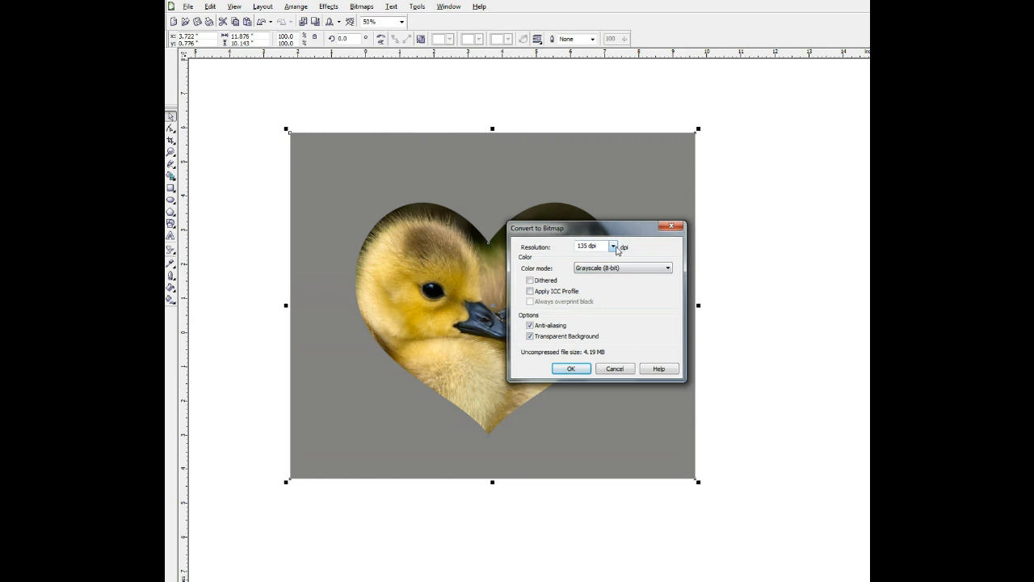
mouse_move(612, 247)
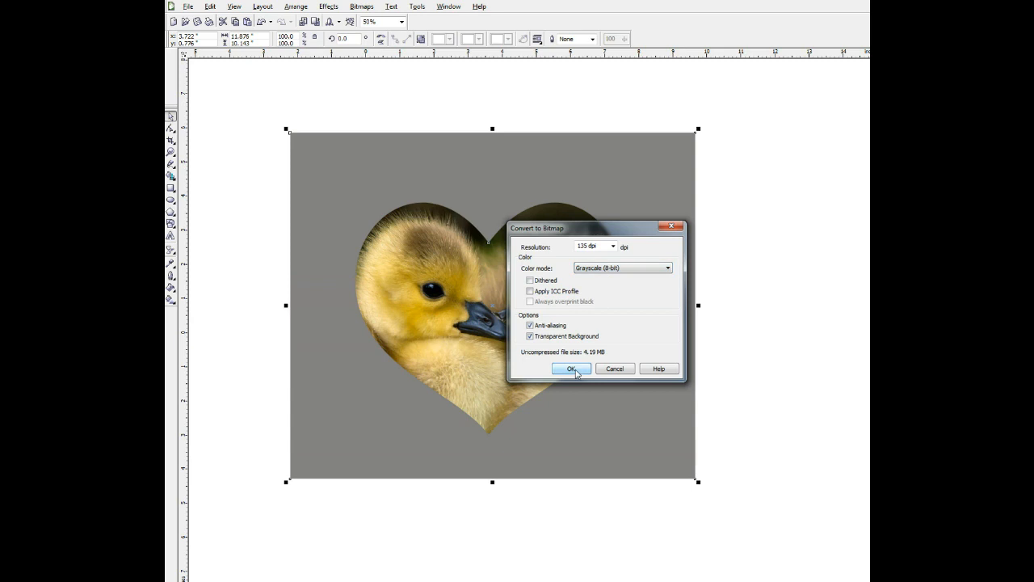
mouse_move(573, 372)
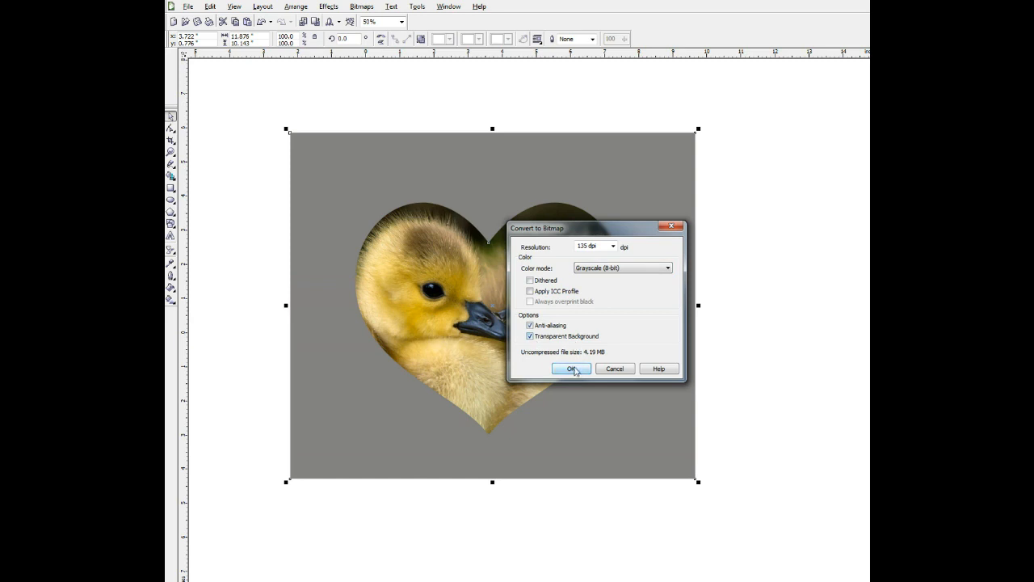
left_click(572, 369)
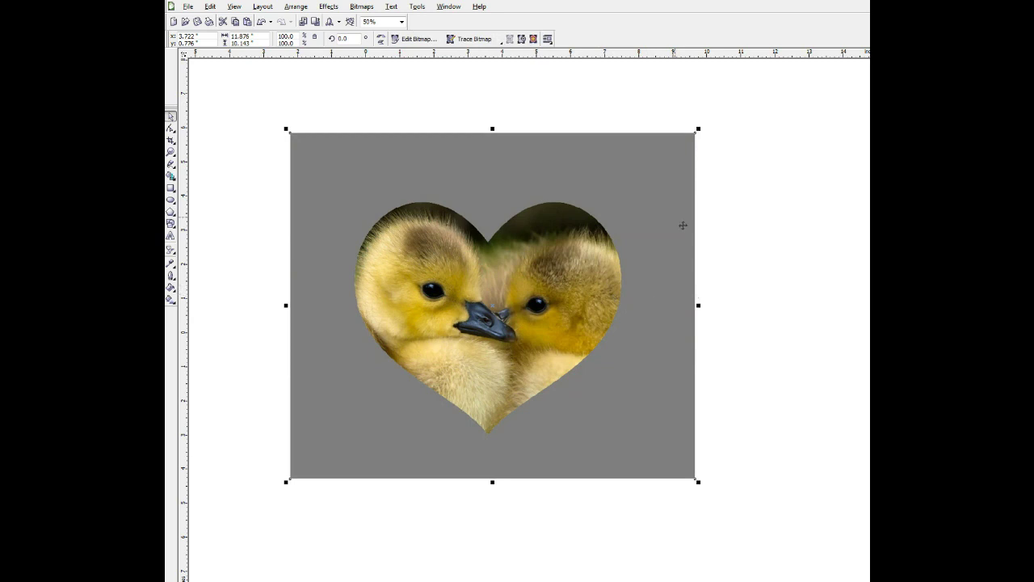
Apply a Gaussian blur of about 36 pixels, previewing it on the heart before confirming.
left_click(360, 7)
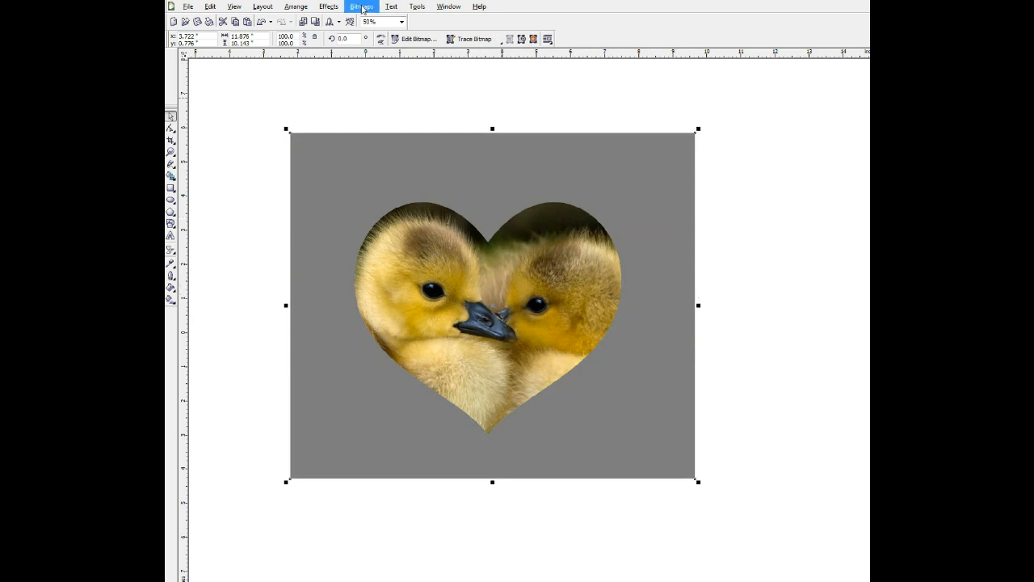
left_click(359, 7)
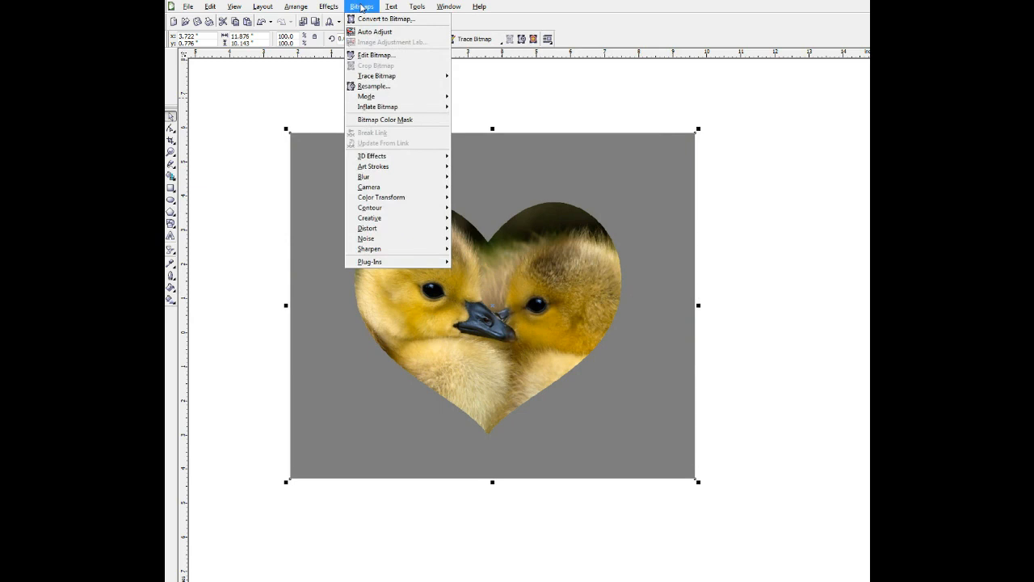
mouse_move(378, 107)
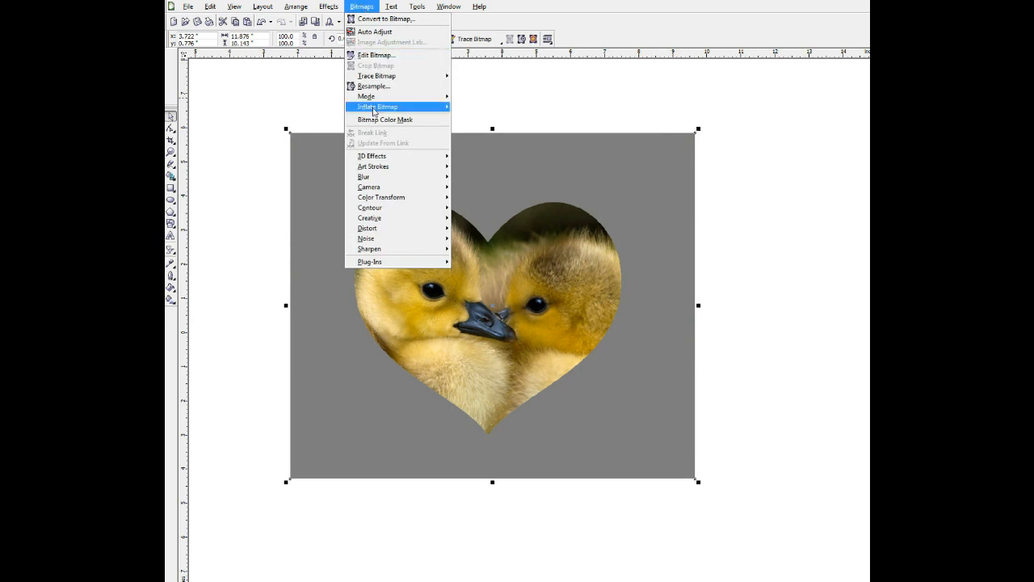
mouse_move(363, 176)
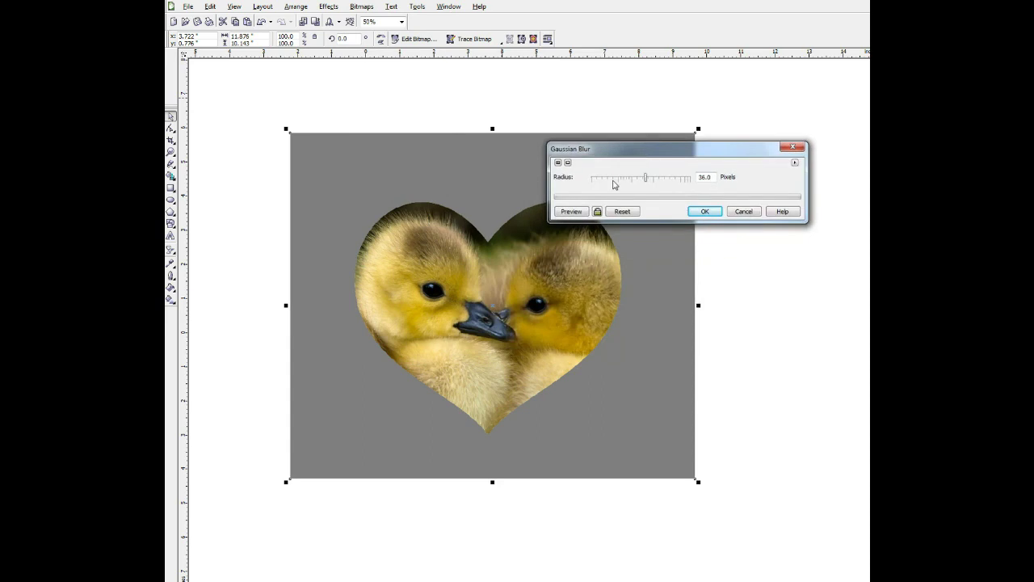
mouse_move(618, 184)
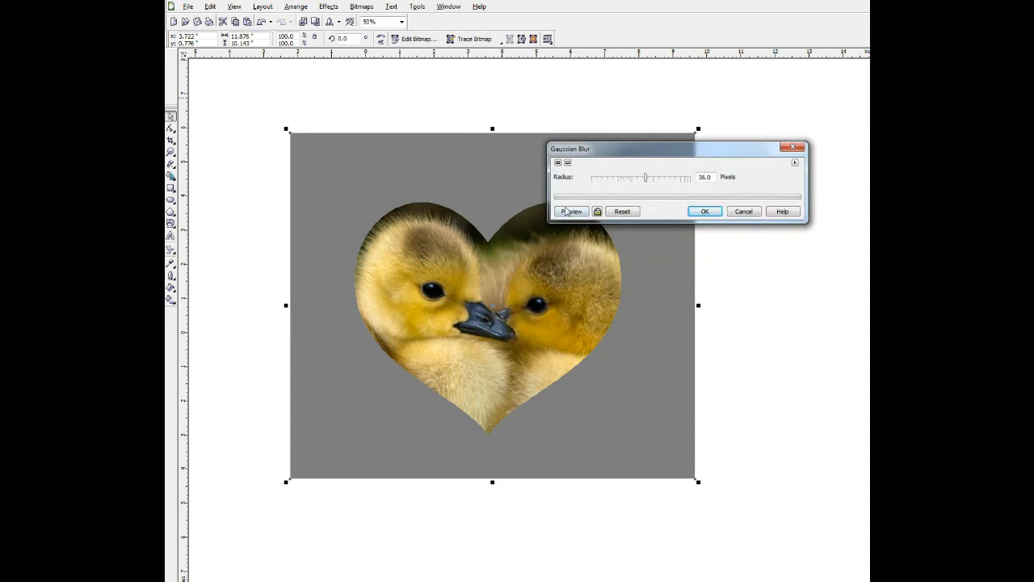
left_click(572, 210)
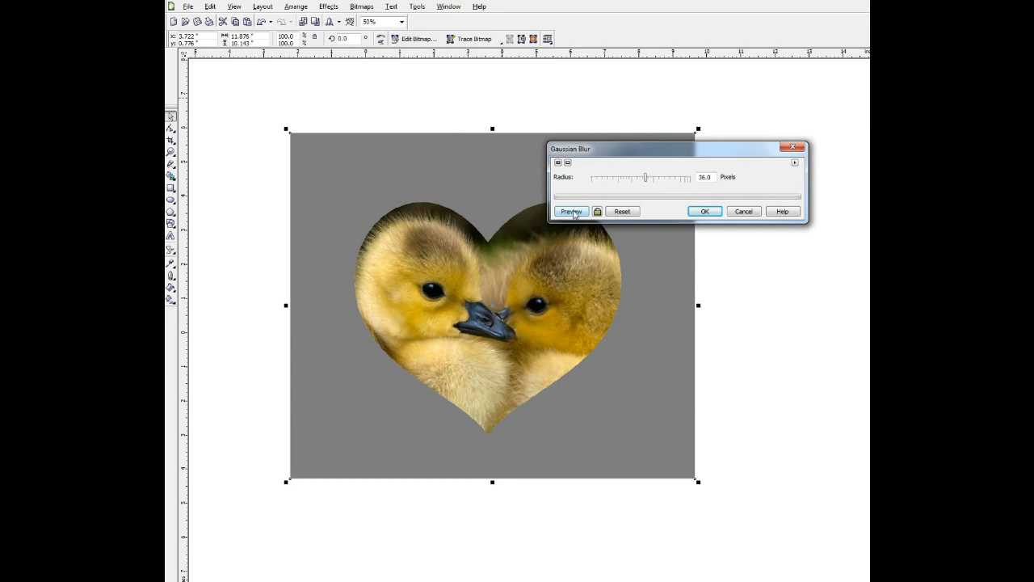
left_click(572, 210)
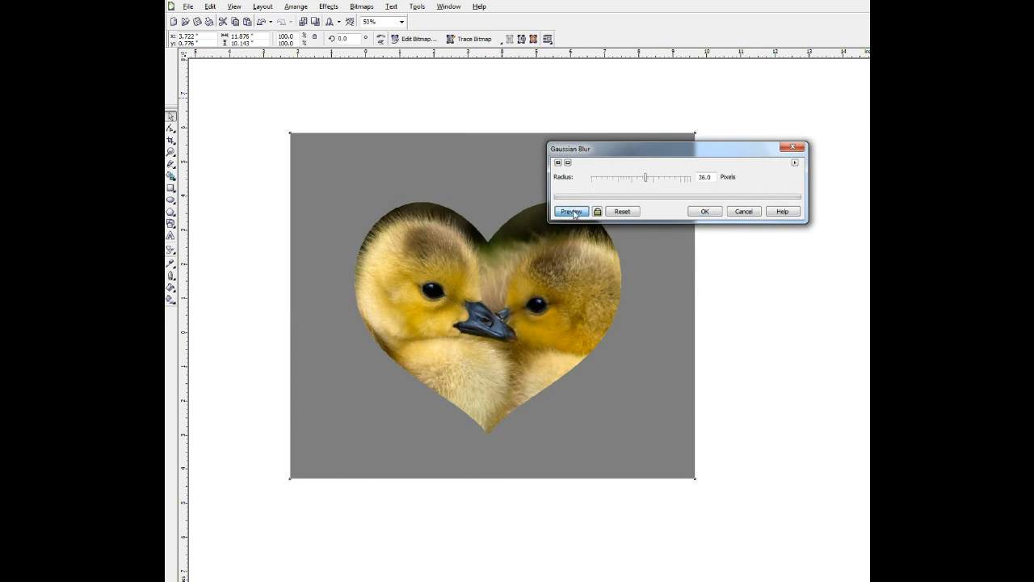
left_click(572, 210)
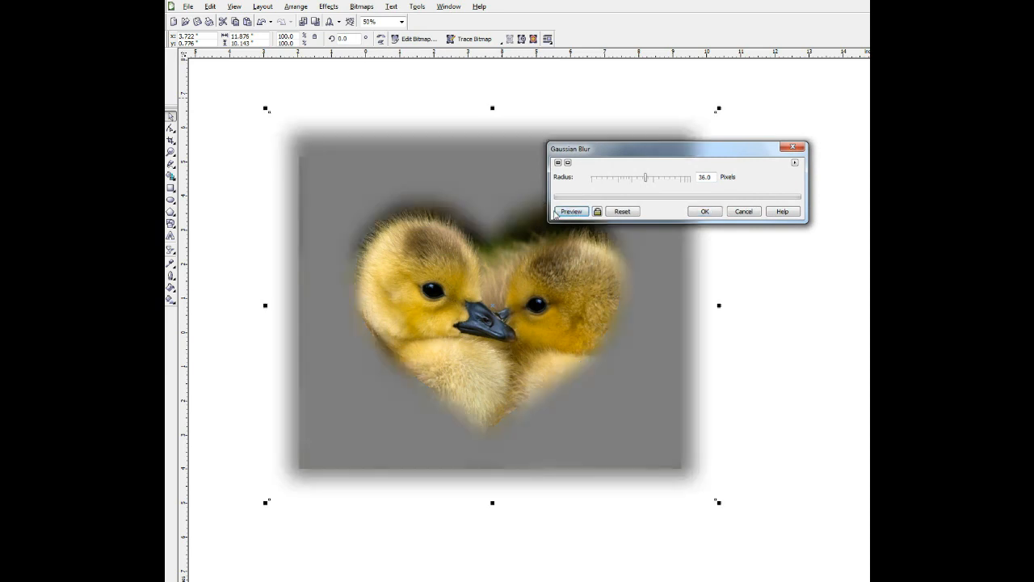
left_click(572, 210)
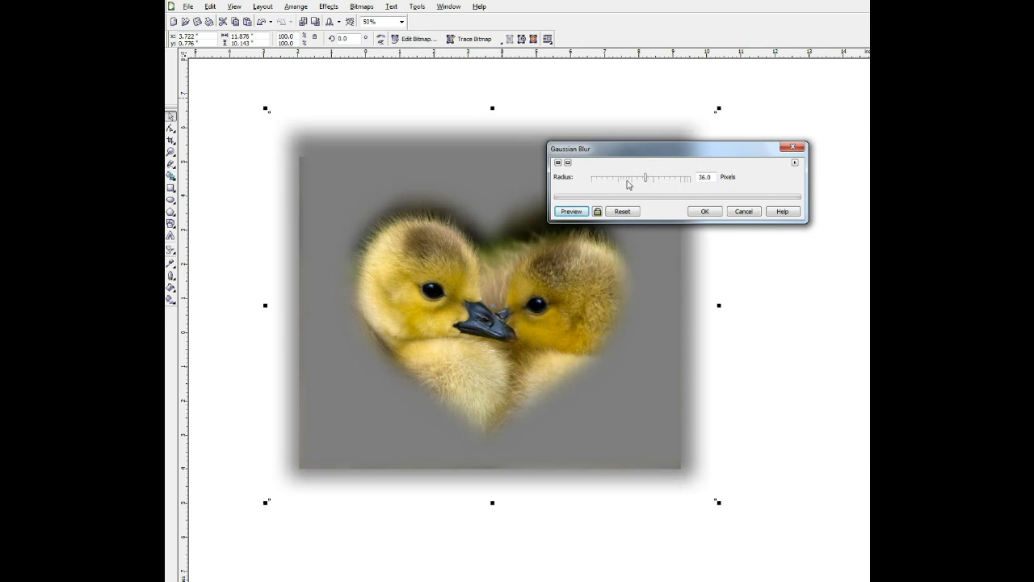
left_click_drag(677, 148, 693, 107)
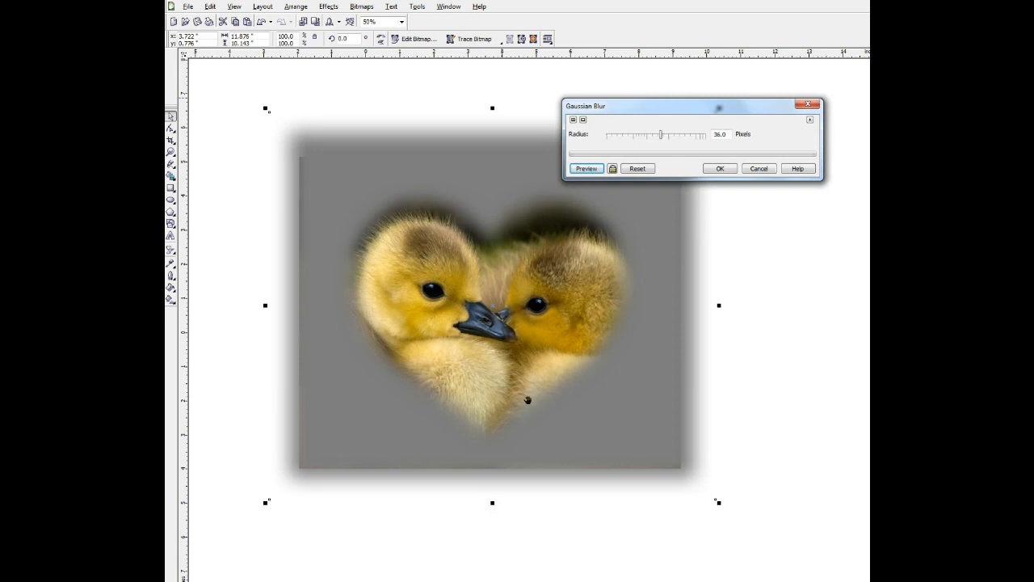
mouse_move(643, 162)
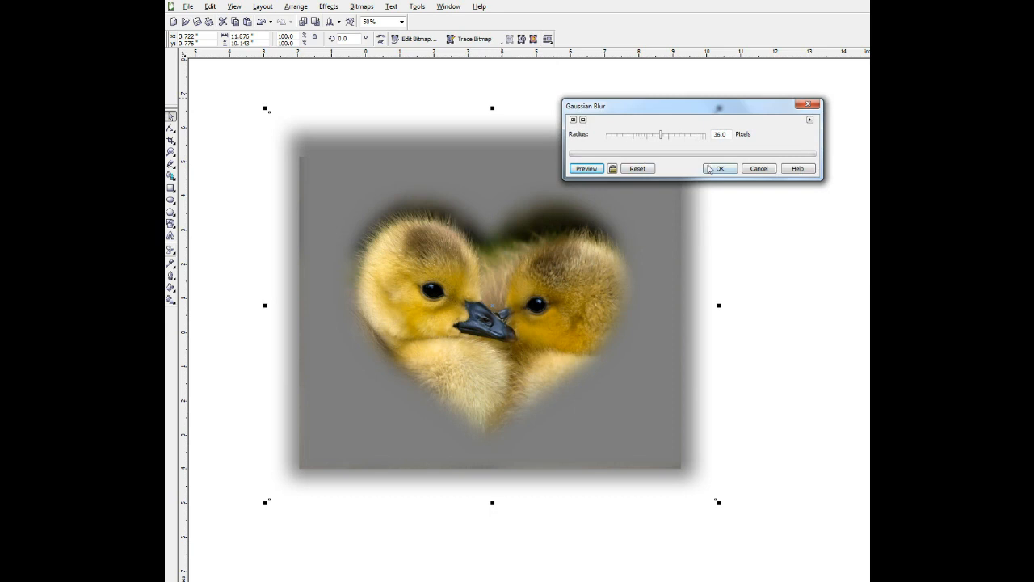
left_click(719, 168)
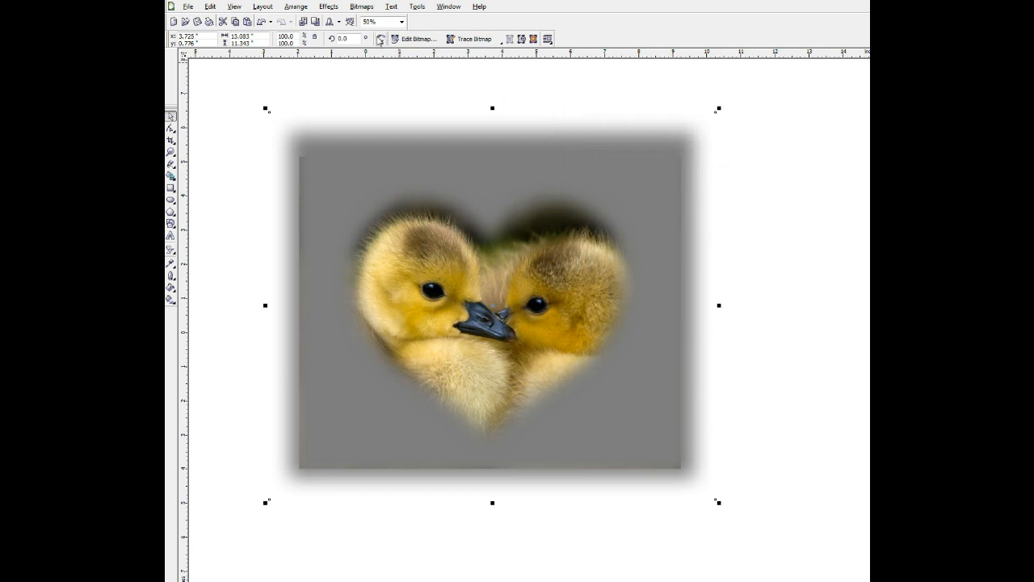
left_click(360, 6)
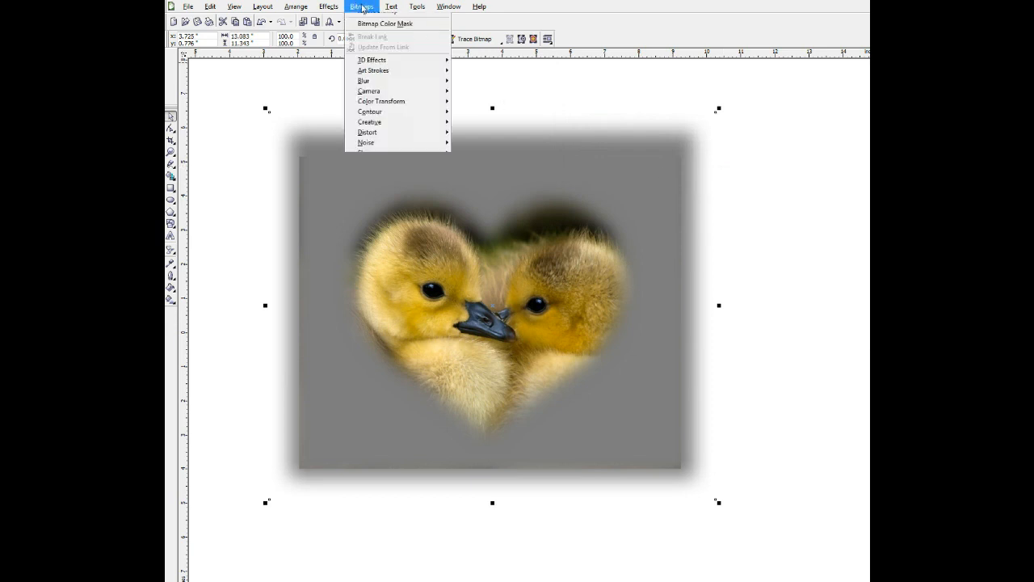
mouse_move(365, 97)
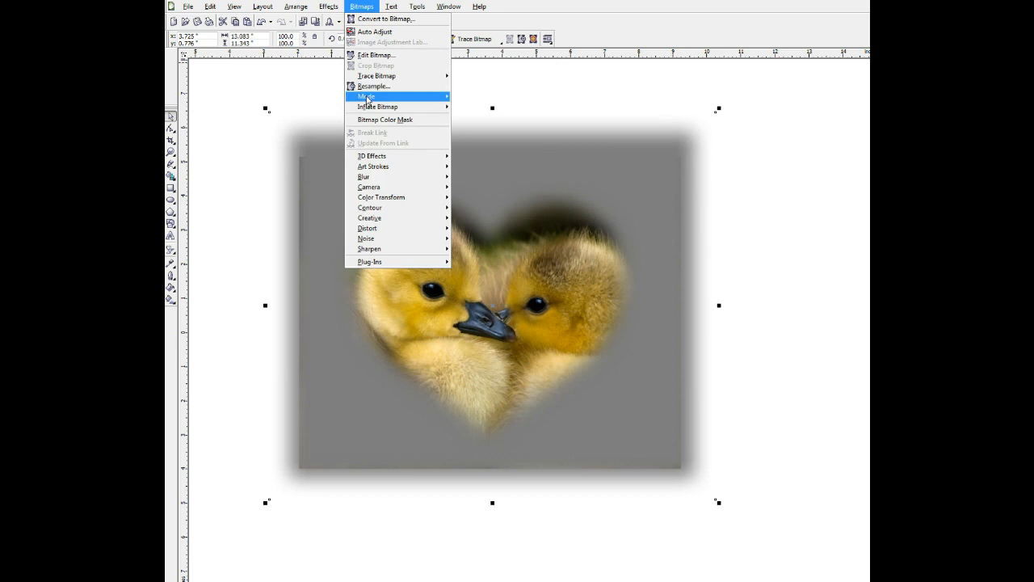
Convert the blurred image to 1-bit black and white using Line Art with a raised threshold.
left_click(365, 97)
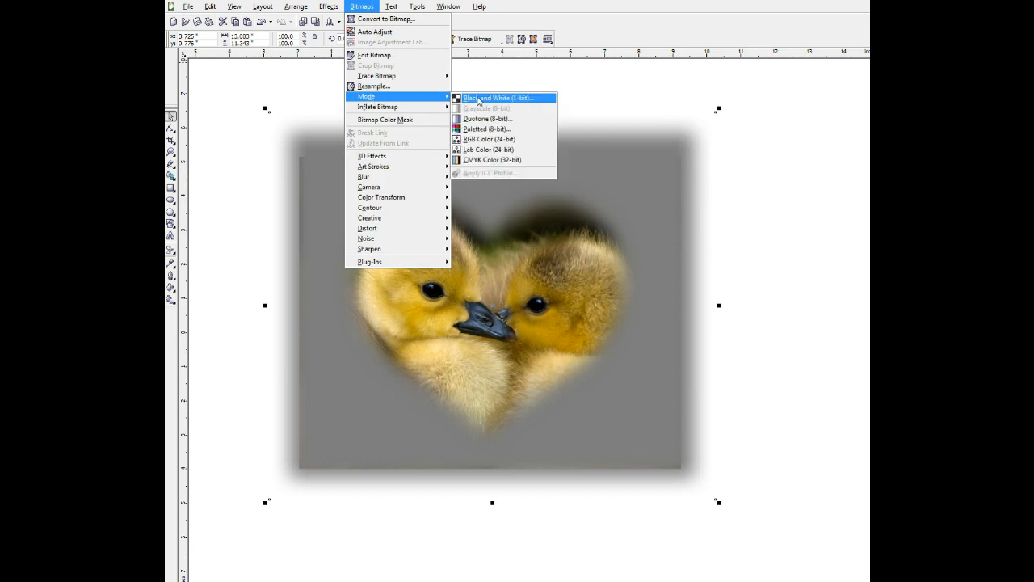
left_click(488, 97)
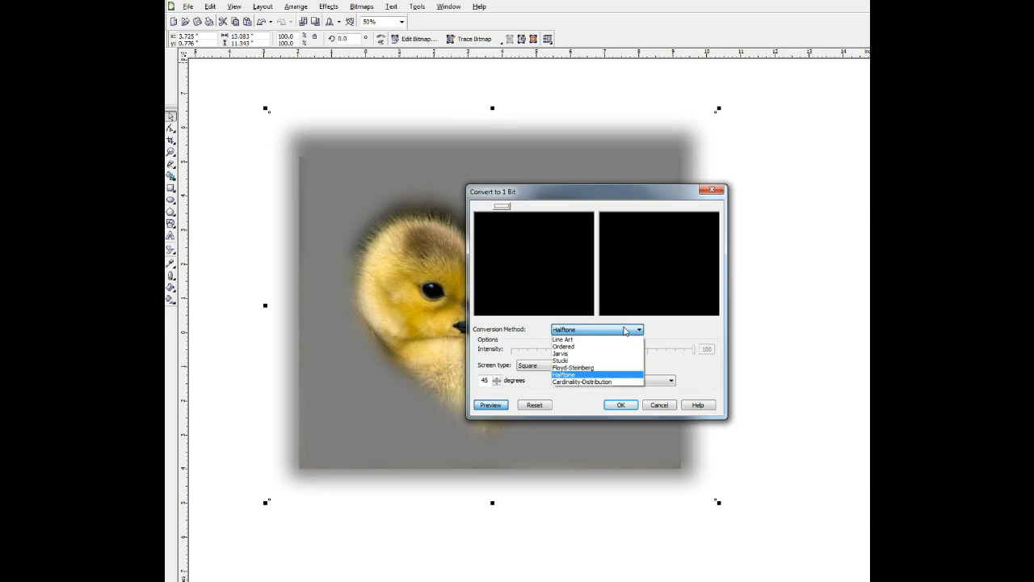
left_click(559, 339)
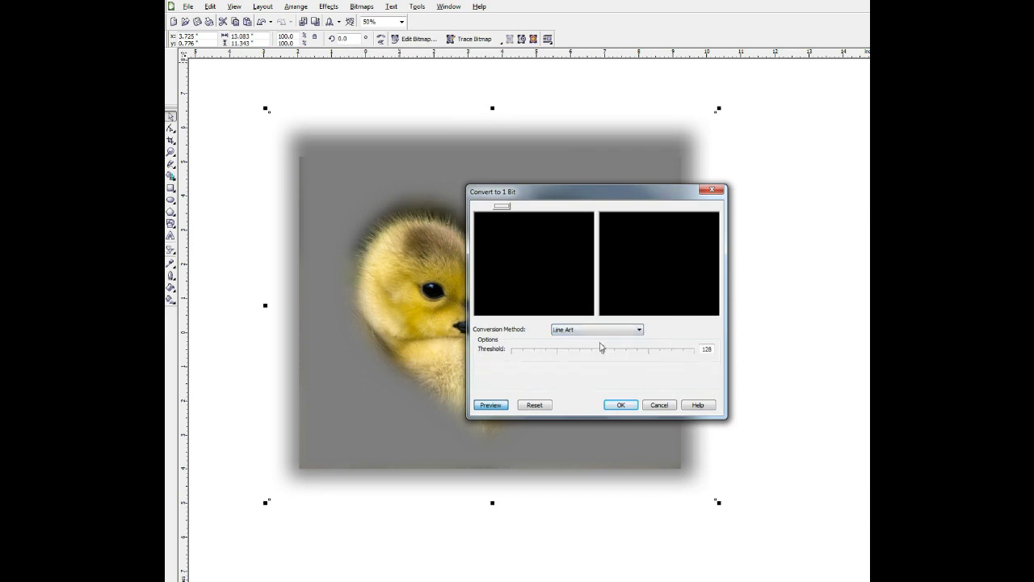
left_click_drag(601, 349, 643, 349)
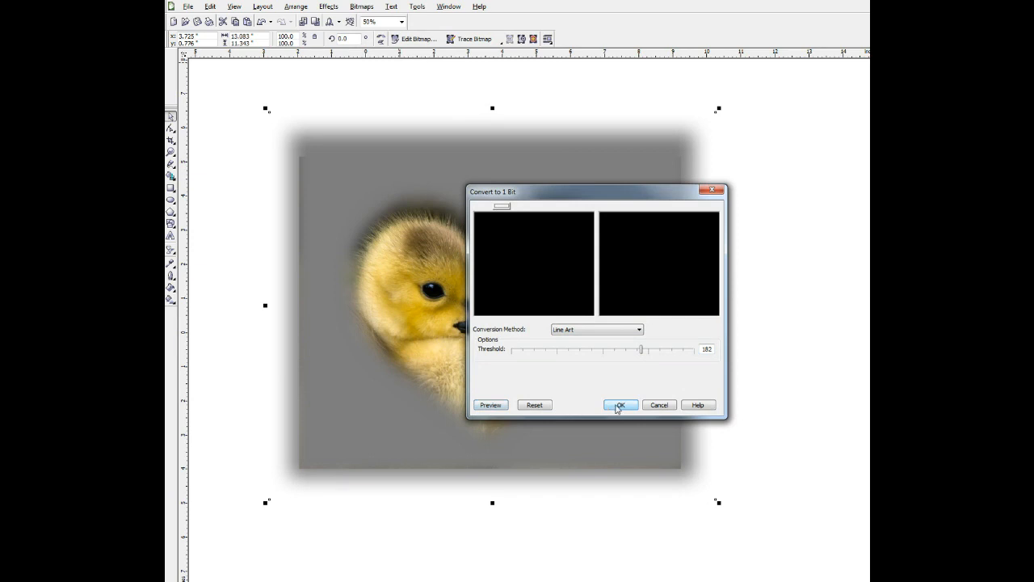
left_click(620, 404)
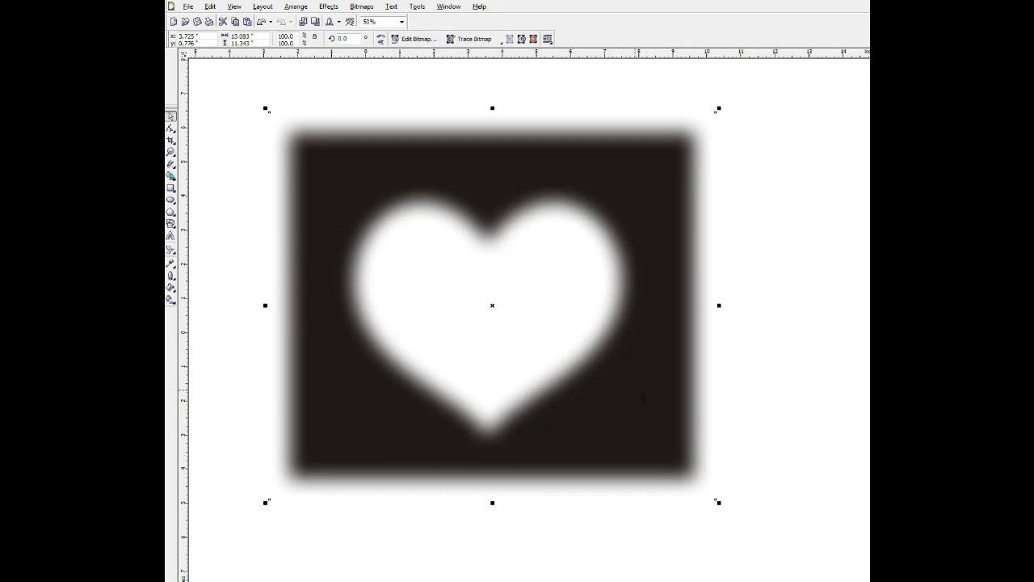
mouse_move(704, 372)
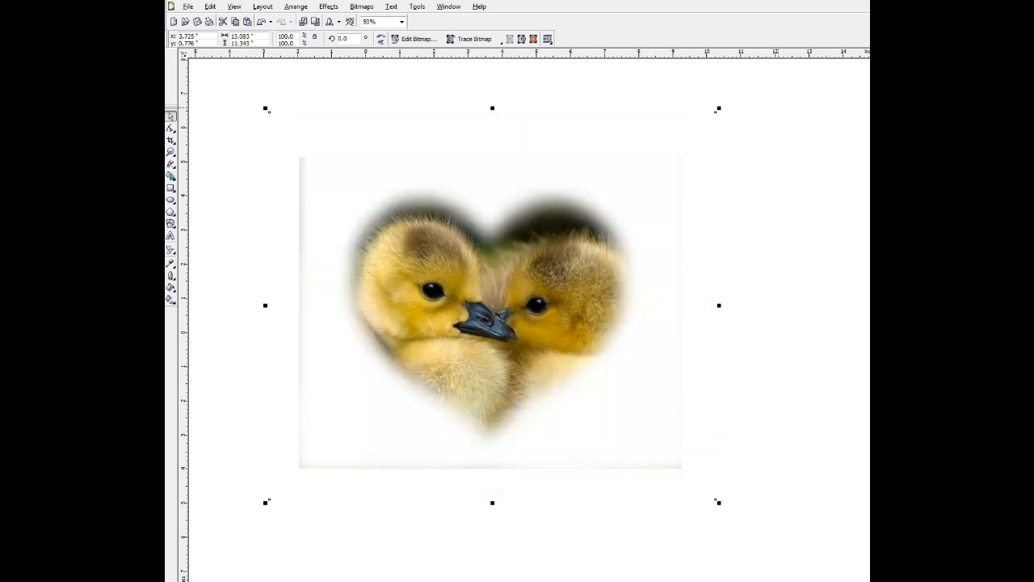
mouse_move(253, 197)
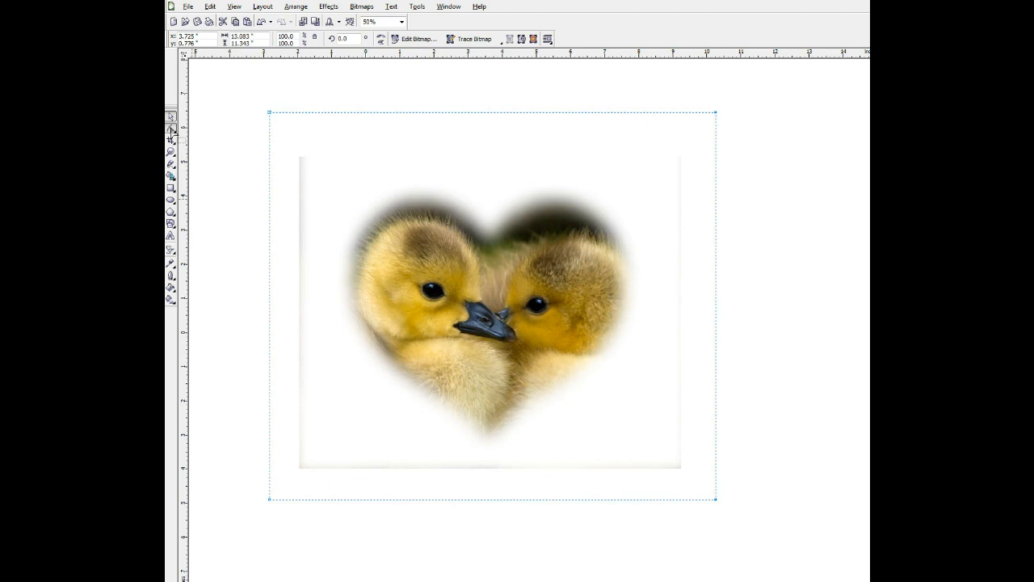
With the Shape tool, drag the bitmap's bottom-left, bottom-right and top-right corner nodes inward to crop the border.
left_click(171, 127)
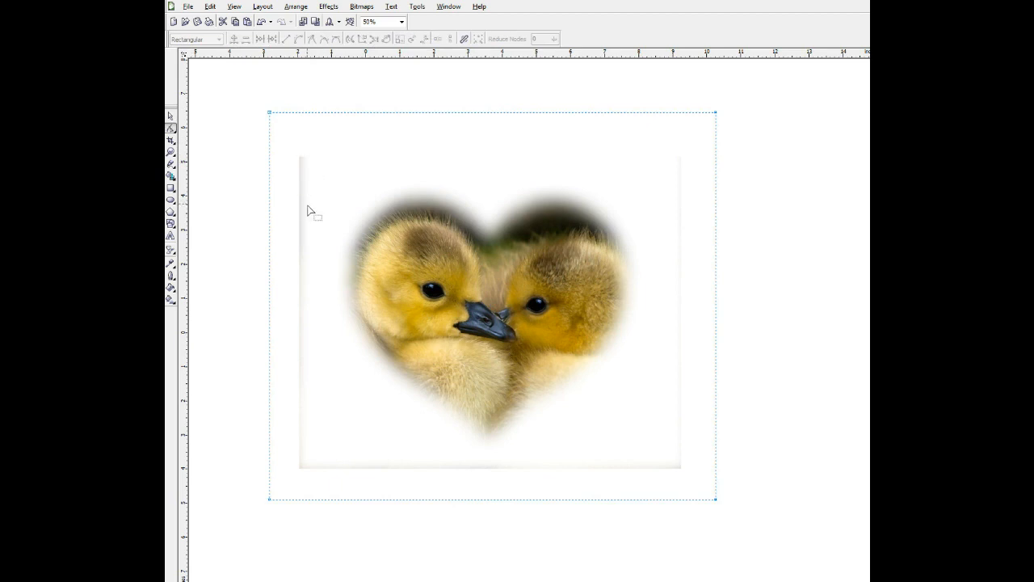
mouse_move(314, 181)
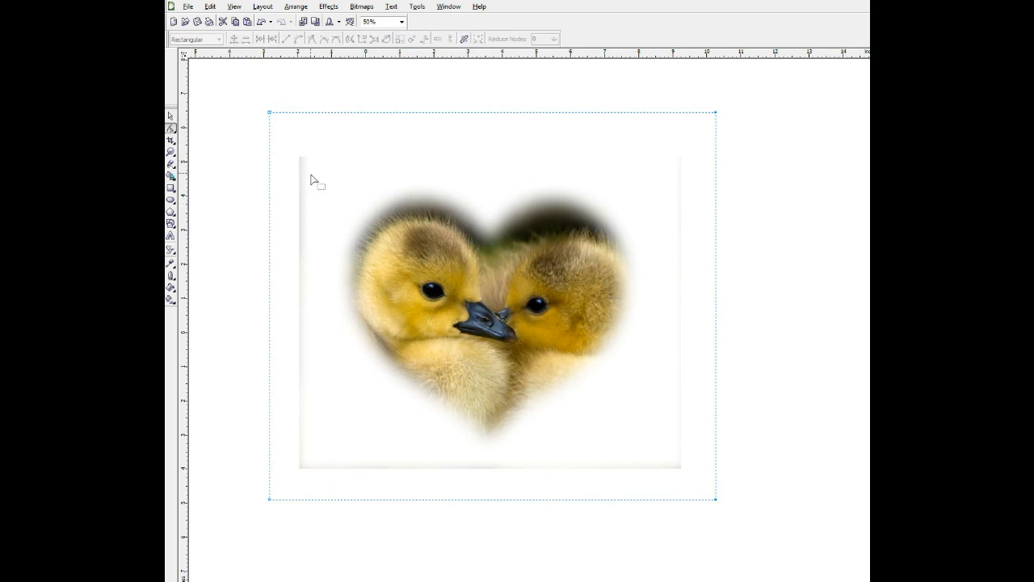
left_click(481, 323)
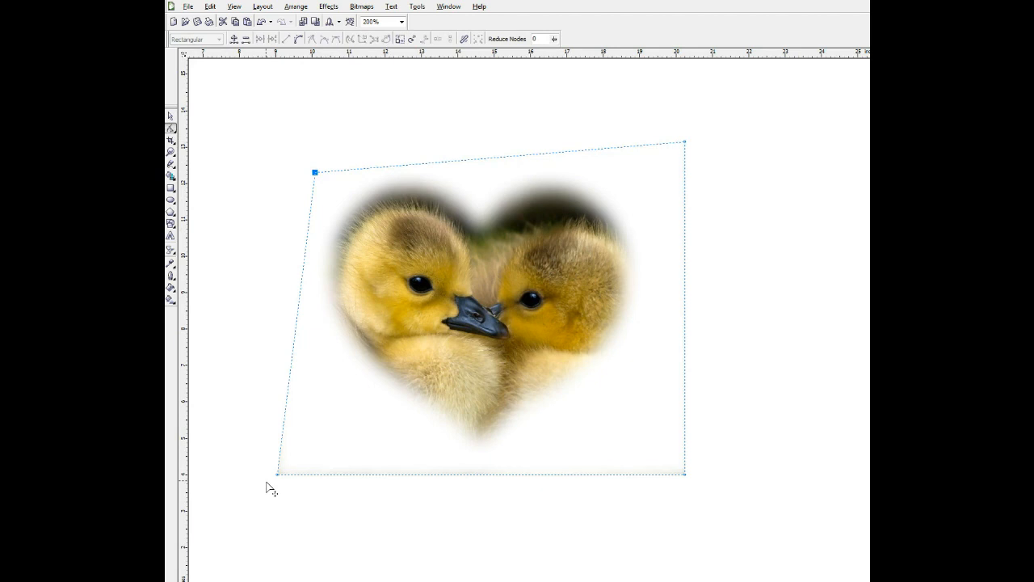
left_click_drag(271, 486, 315, 444)
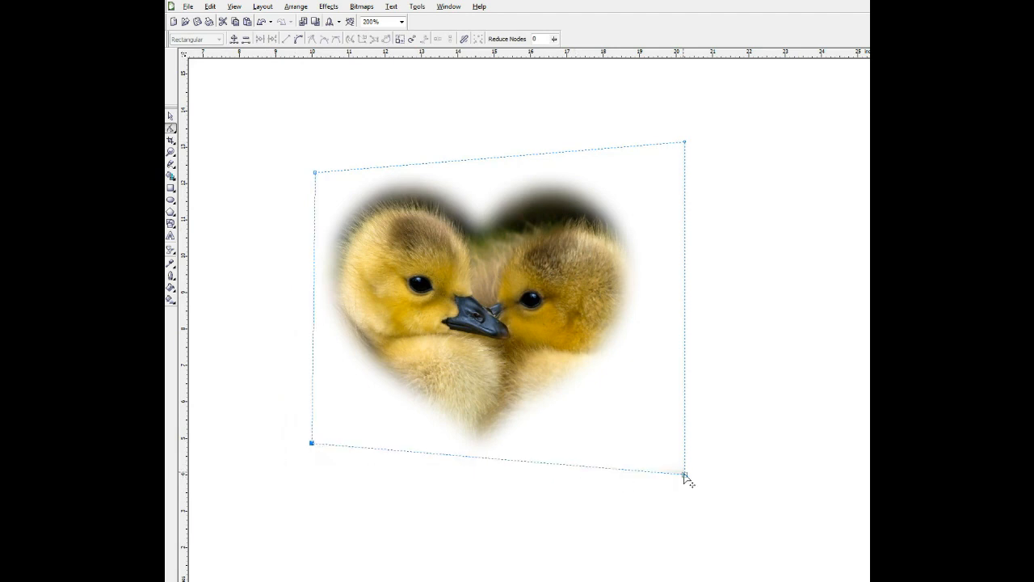
left_click_drag(685, 476, 650, 454)
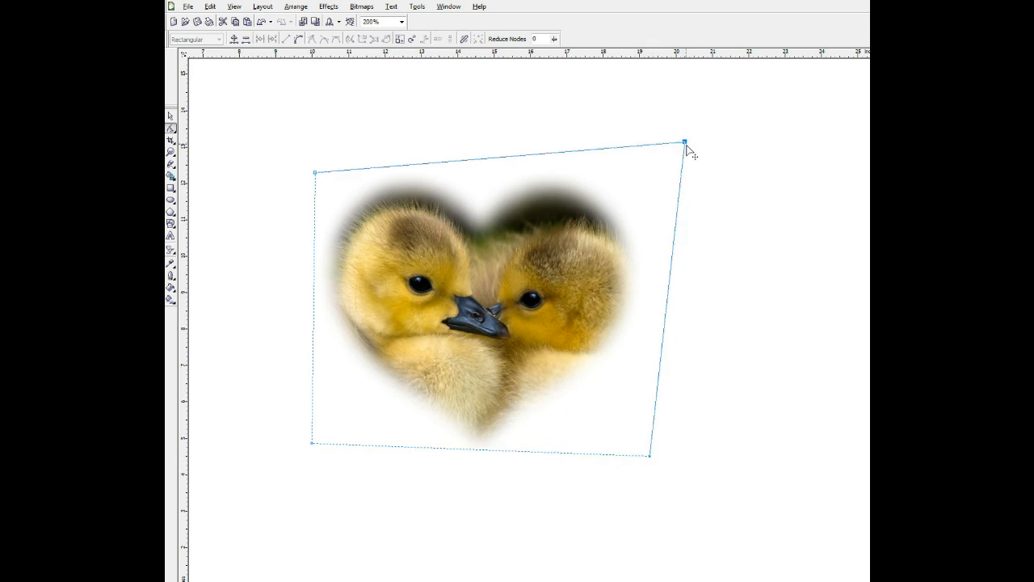
left_click_drag(683, 142, 662, 159)
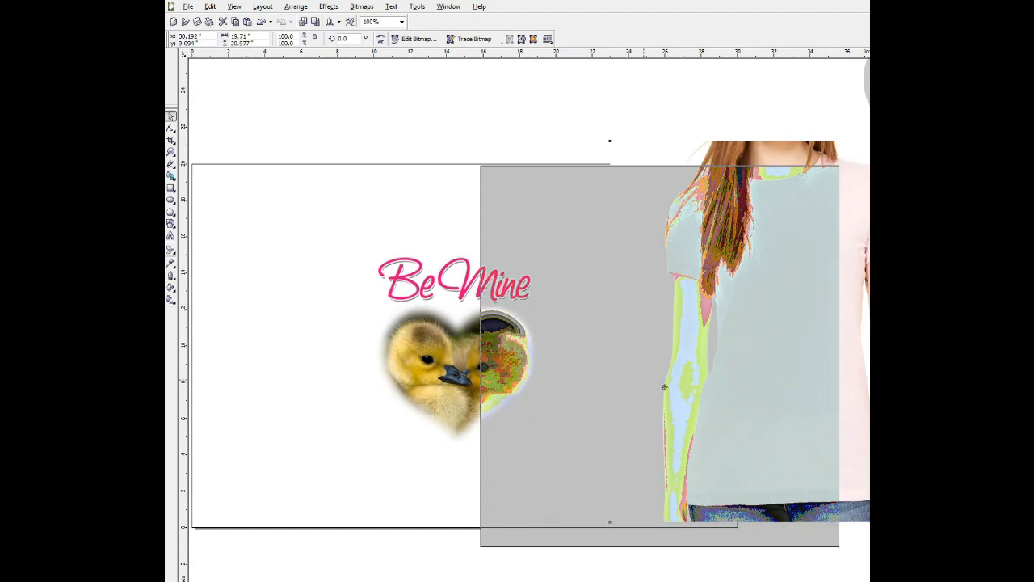
left_click_drag(659, 355, 468, 356)
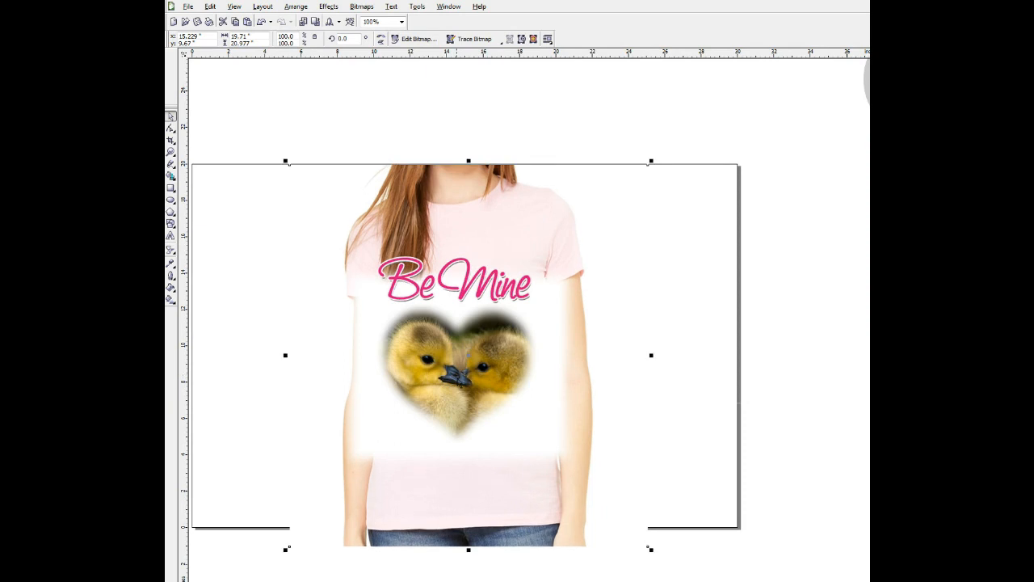
mouse_move(669, 228)
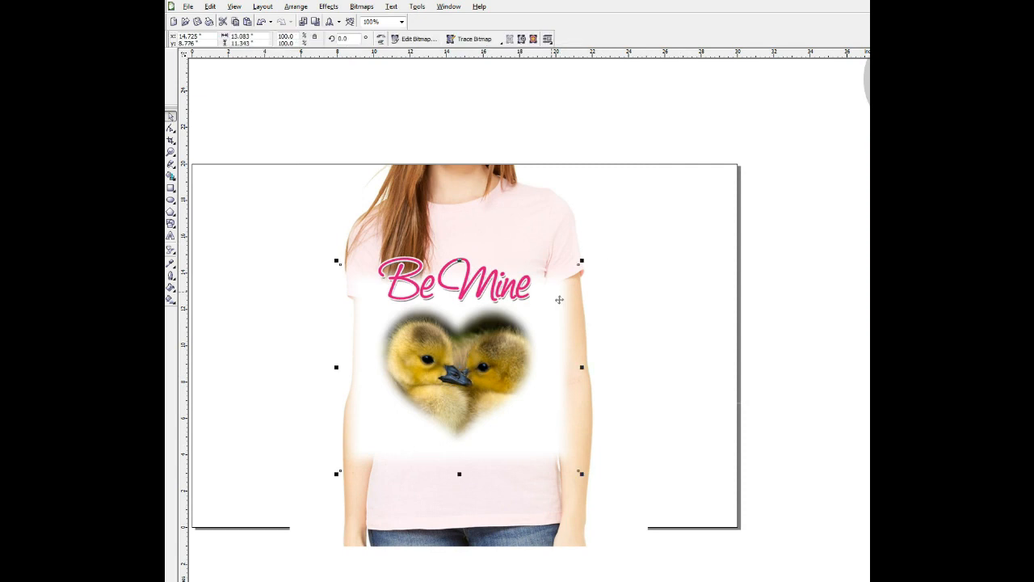
mouse_move(575, 307)
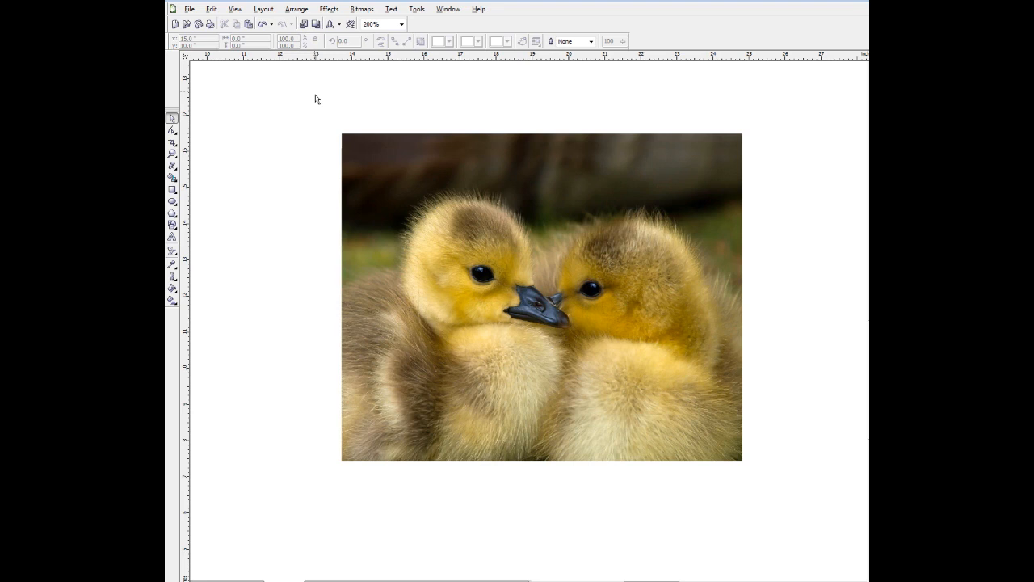
mouse_move(391, 142)
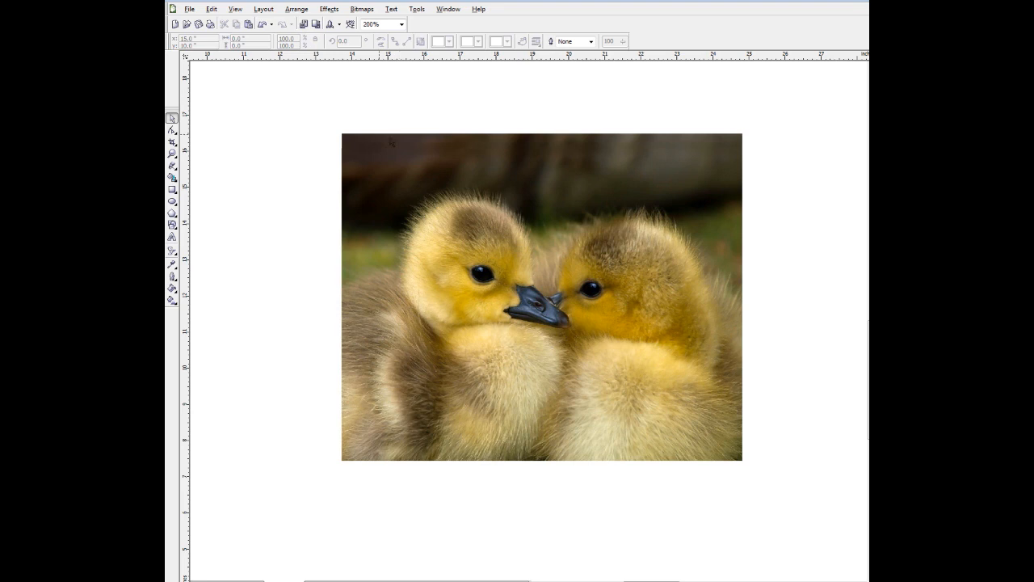
Select the imported duckling photo on the new page.
left_click(541, 297)
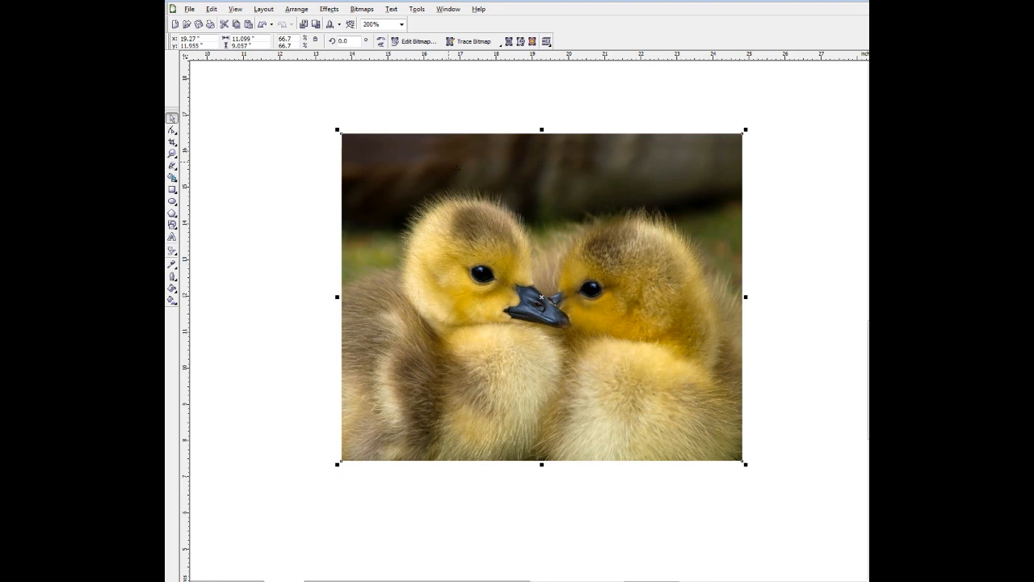
Convert the duckling photo to a bitmap with a transparent background and send it to Edit Bitmap.
left_click(362, 9)
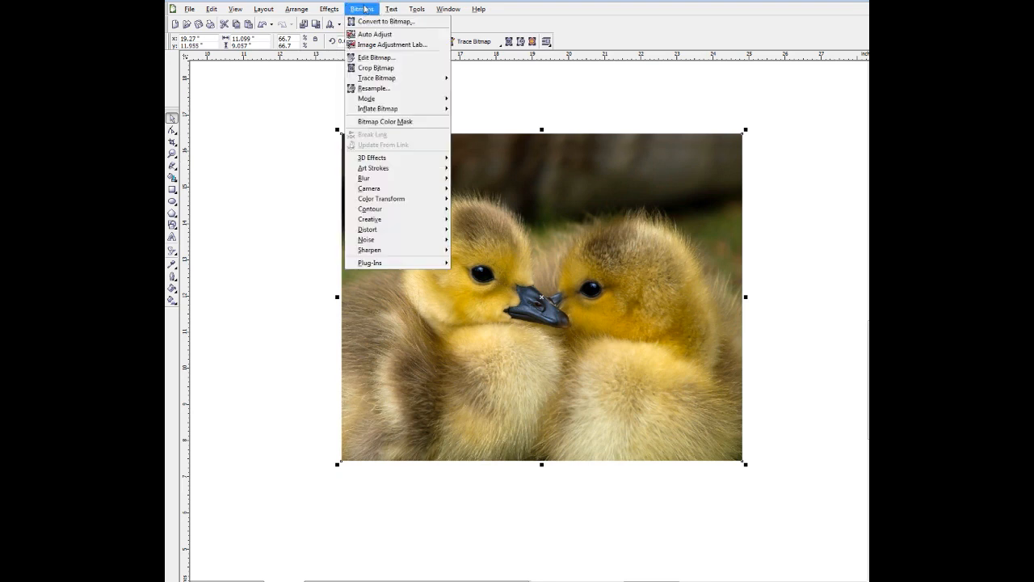
left_click(381, 16)
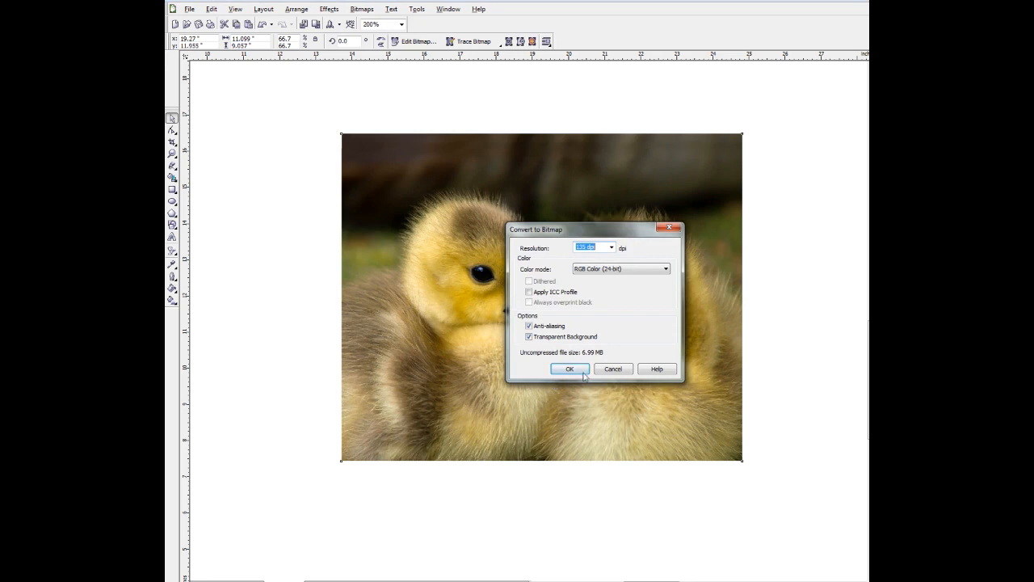
left_click(572, 369)
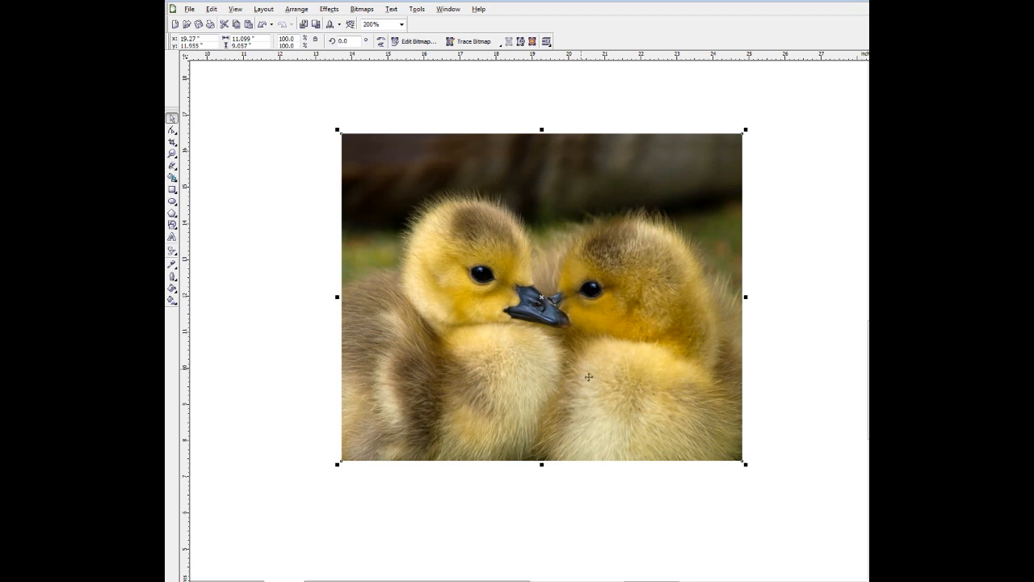
mouse_move(433, 89)
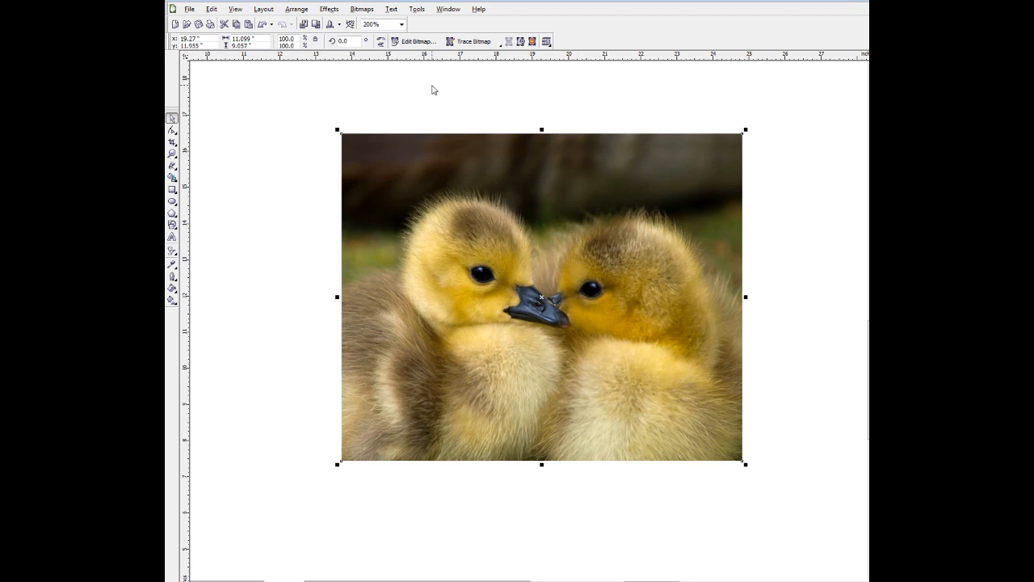
left_click(420, 42)
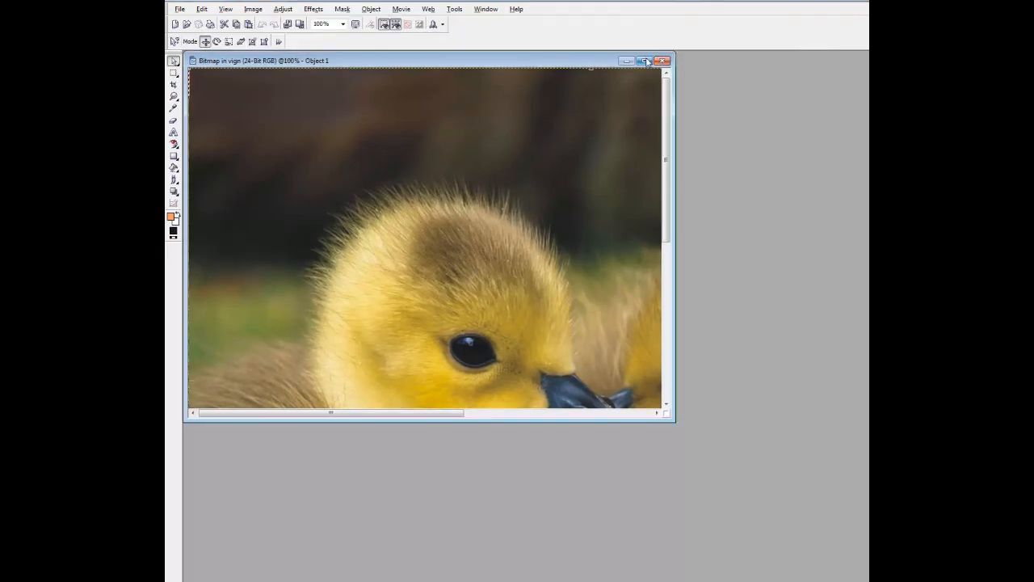
Maximize the PHOTO-PAINT image window so the whole duckling bitmap is visible.
left_click(647, 61)
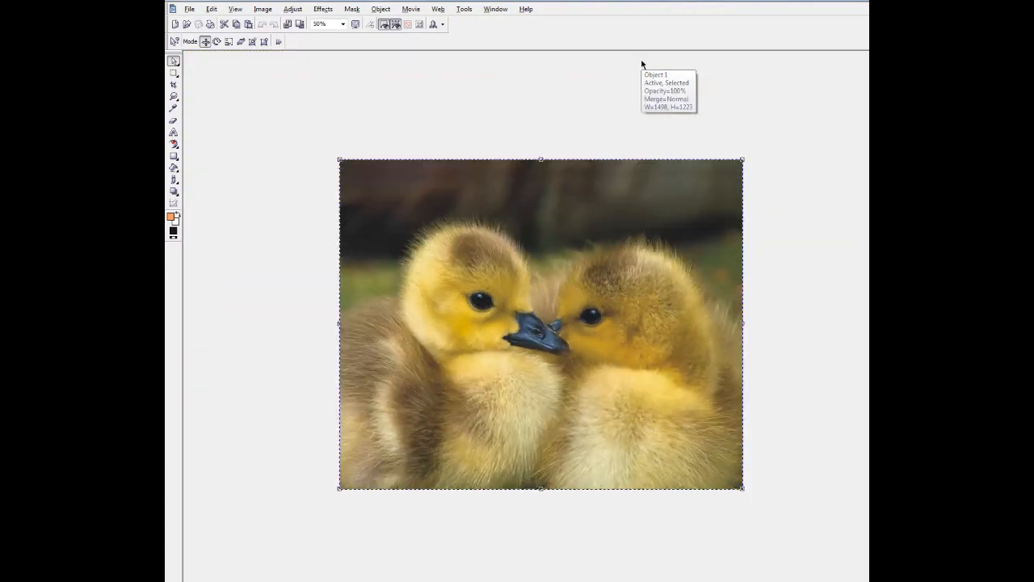
mouse_move(643, 68)
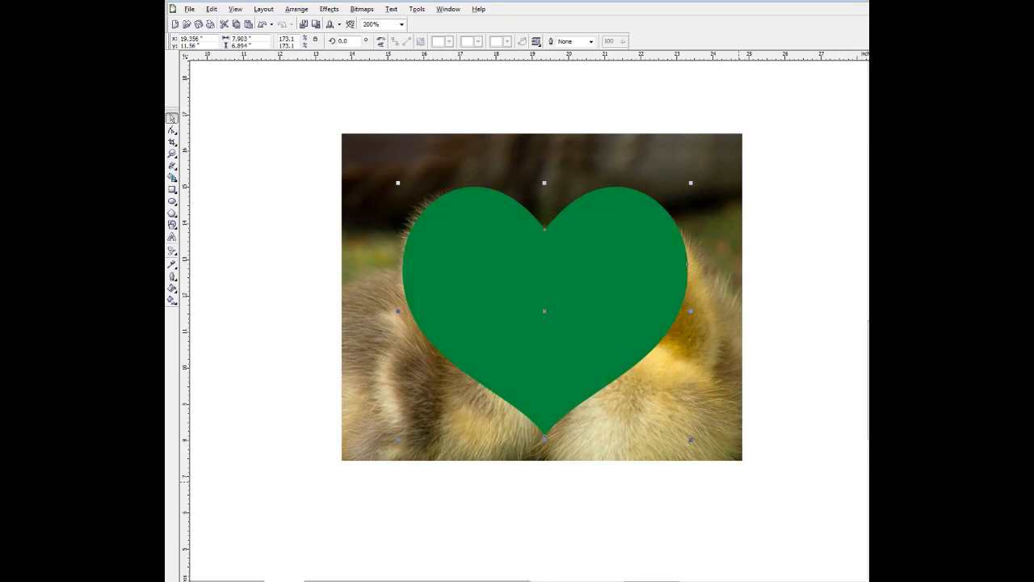
mouse_move(798, 205)
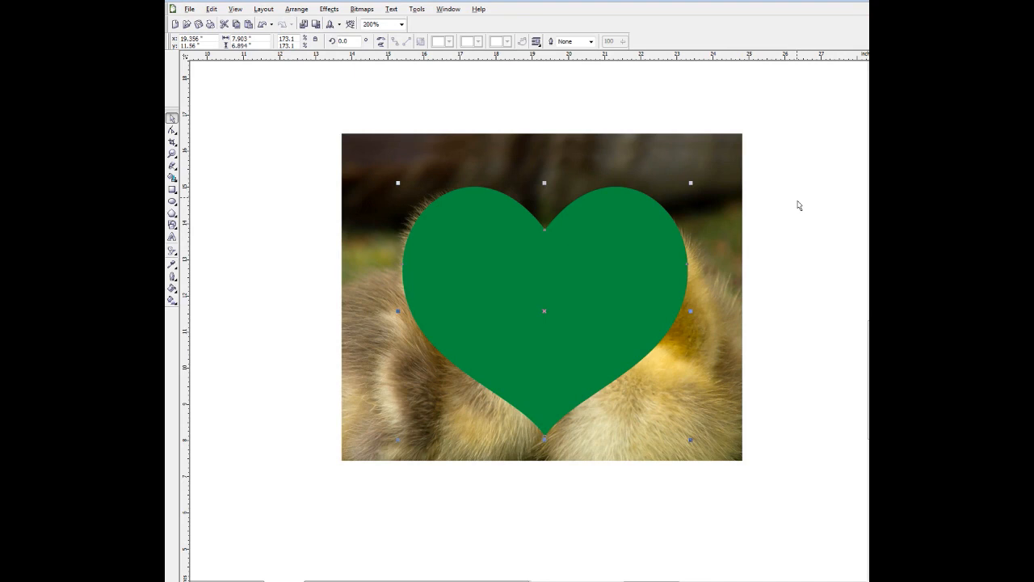
mouse_move(576, 496)
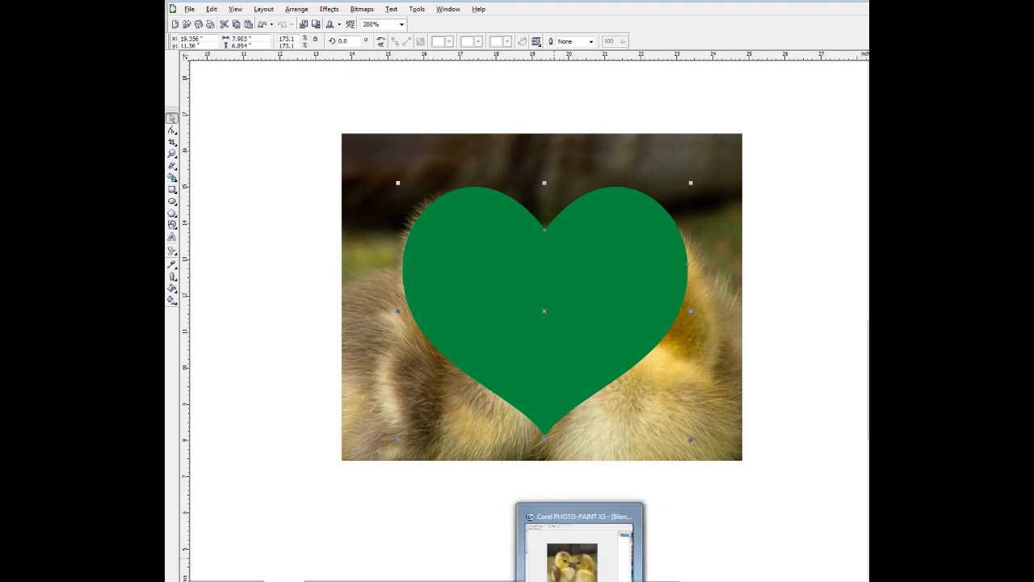
Bring Corel PHOTO-PAINT with the goslings bitmap back to the front.
left_click(578, 515)
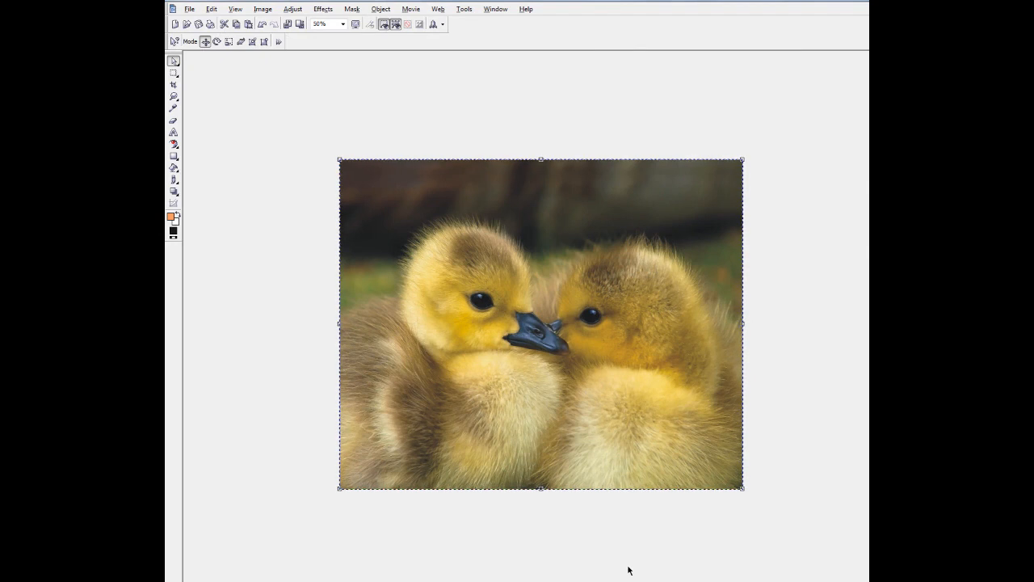
Resample the duckling image with Maintain original size enabled.
left_click(262, 10)
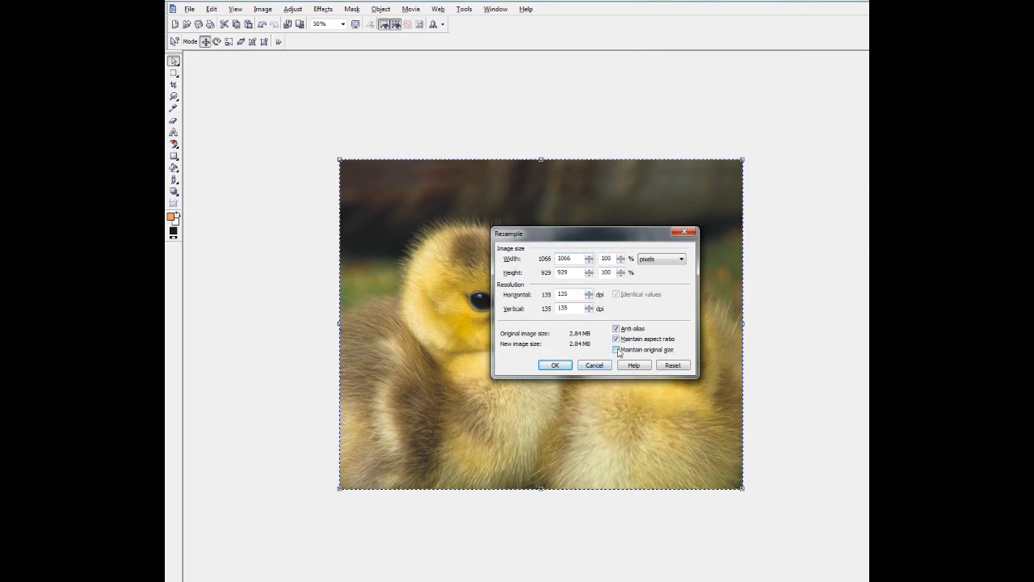
left_click(617, 349)
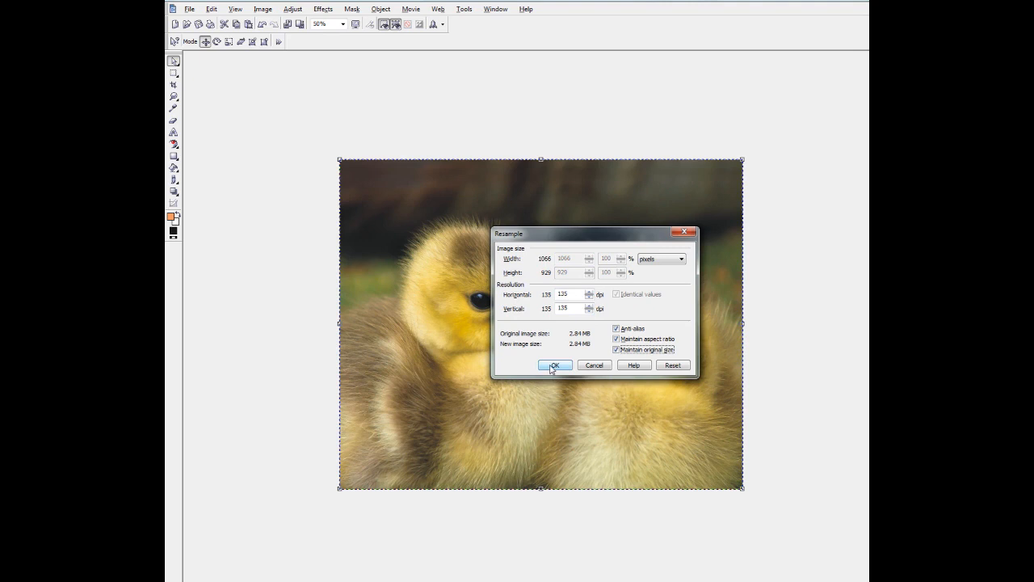
left_click(555, 365)
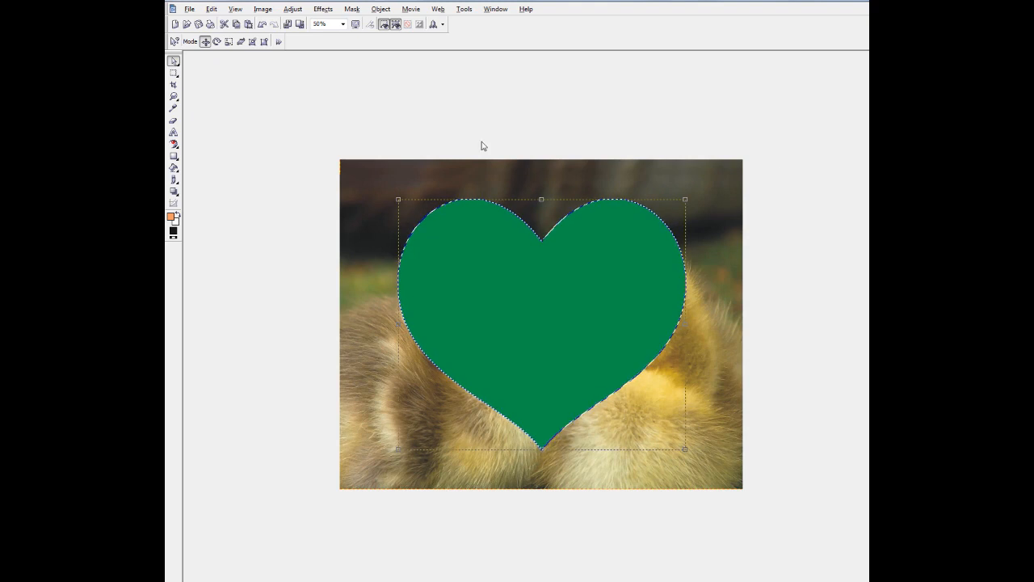
Create a mask from the pasted heart object around the two ducklings.
left_click(351, 10)
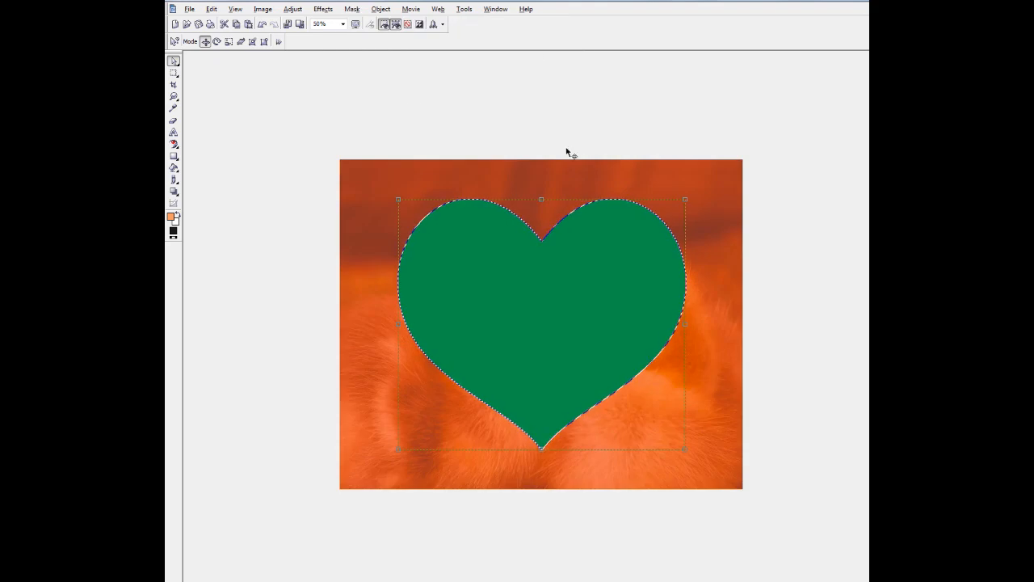
mouse_move(569, 155)
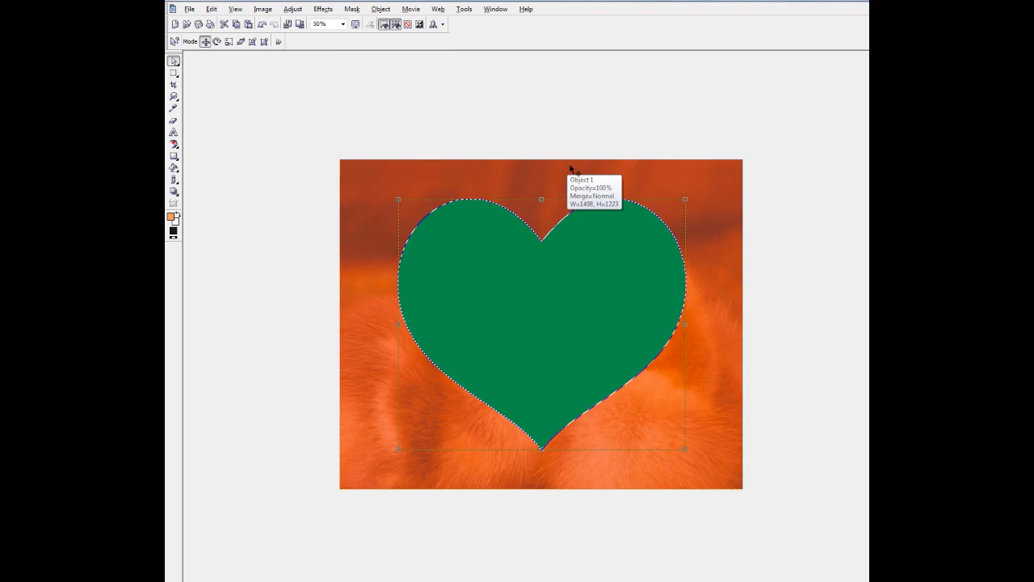
mouse_move(609, 168)
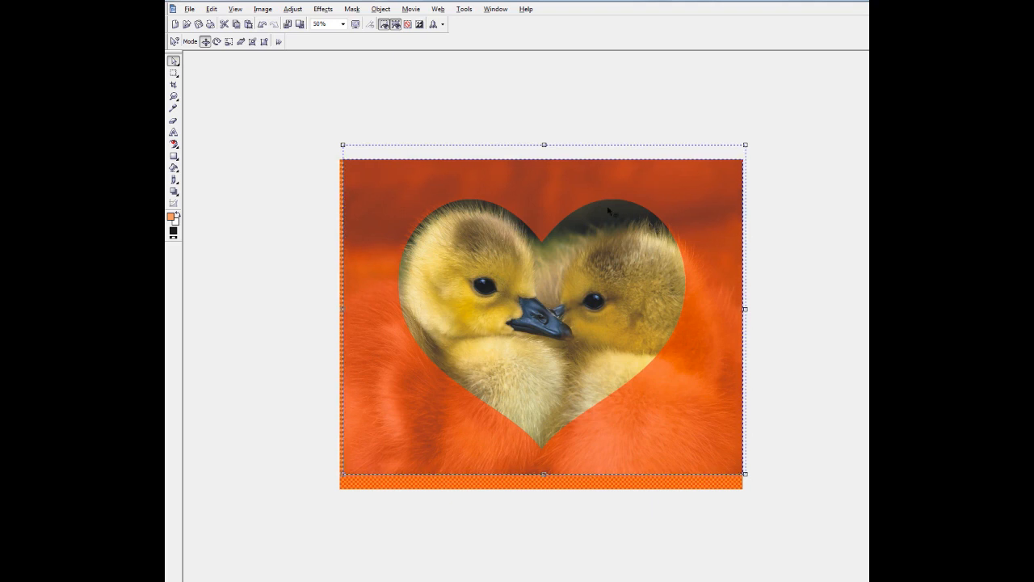
mouse_move(452, 189)
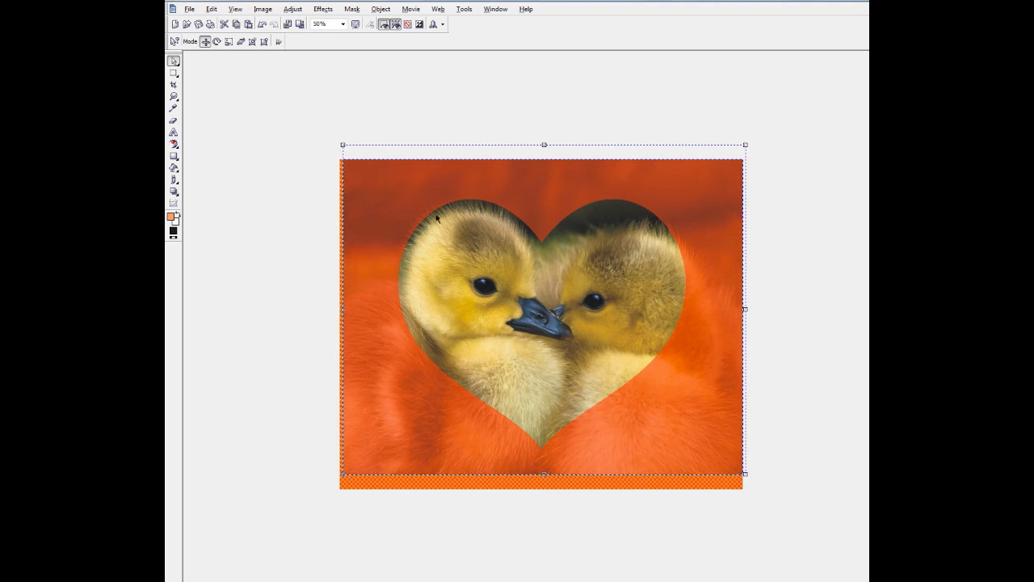
Invert the heart mask so the area outside the heart becomes editable.
left_click(352, 10)
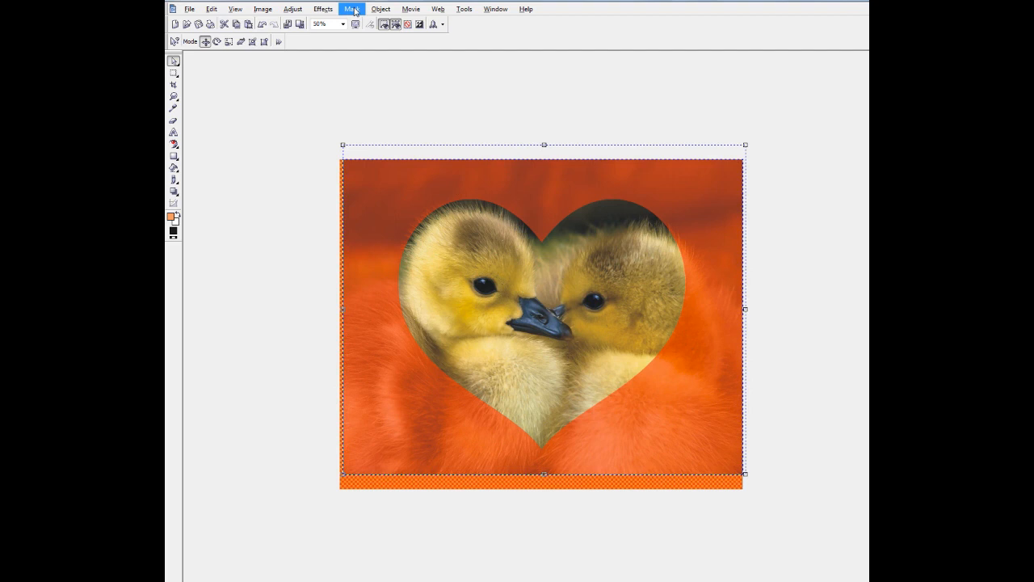
left_click(354, 10)
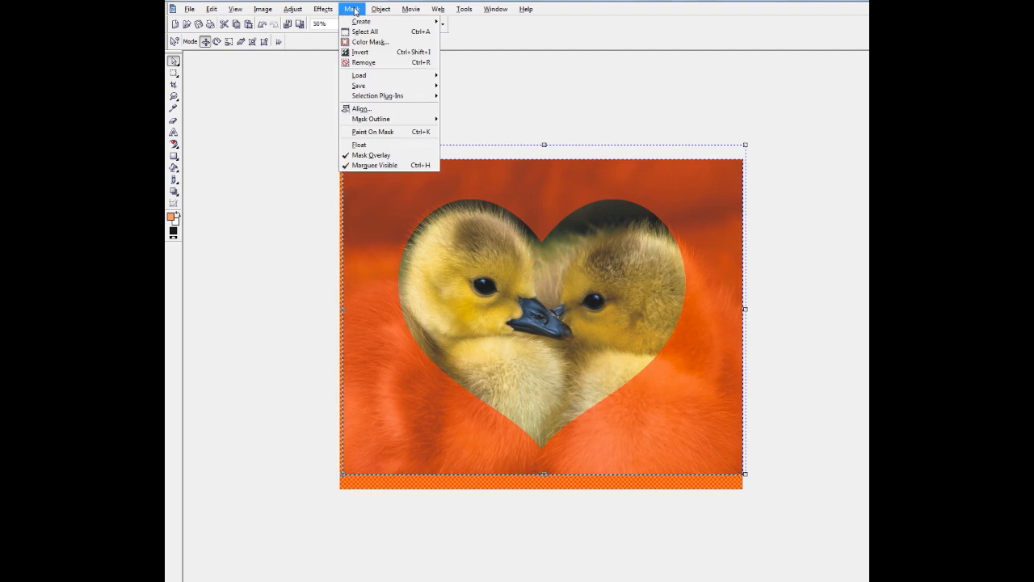
mouse_move(359, 52)
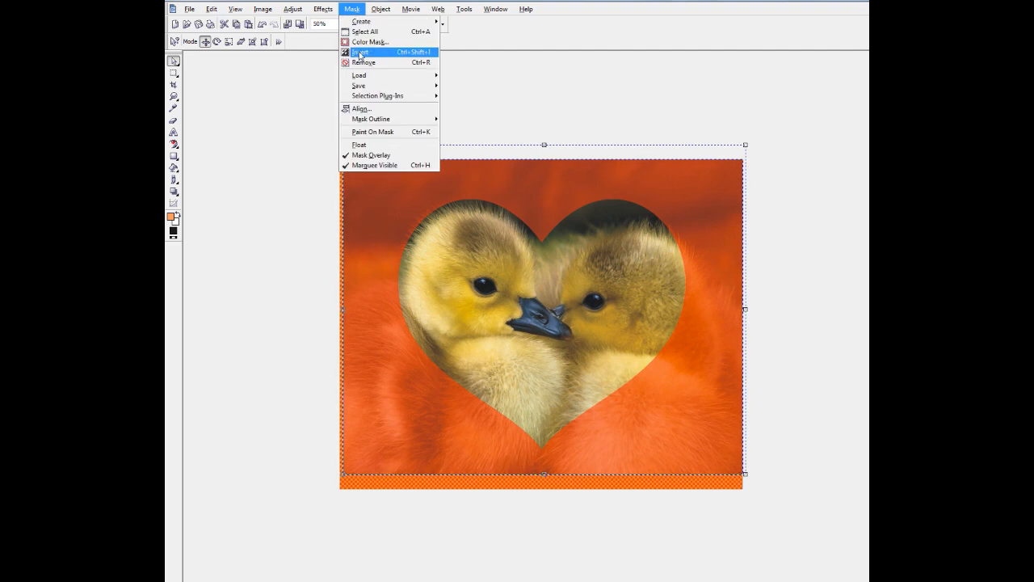
left_click(359, 52)
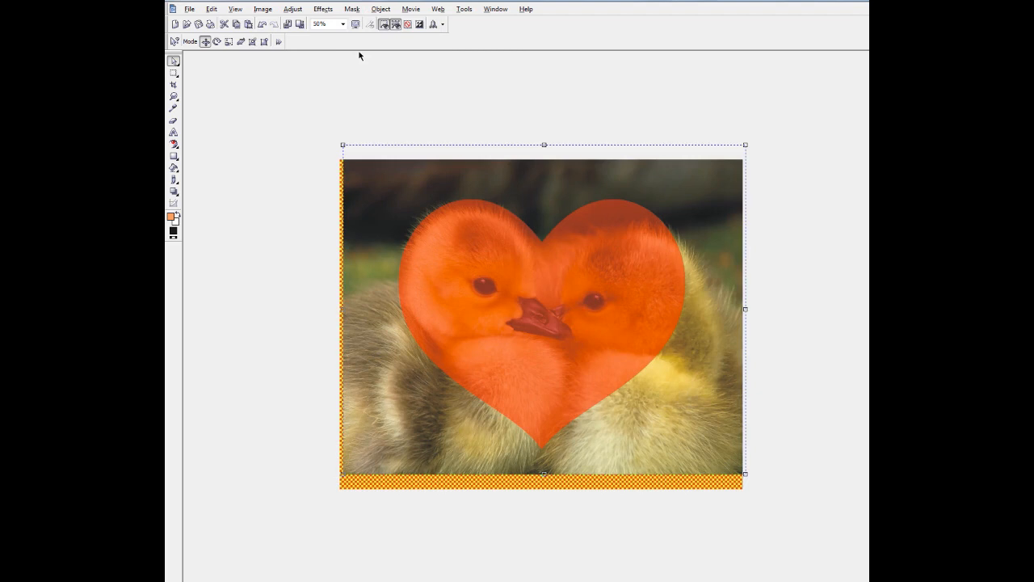
mouse_move(362, 71)
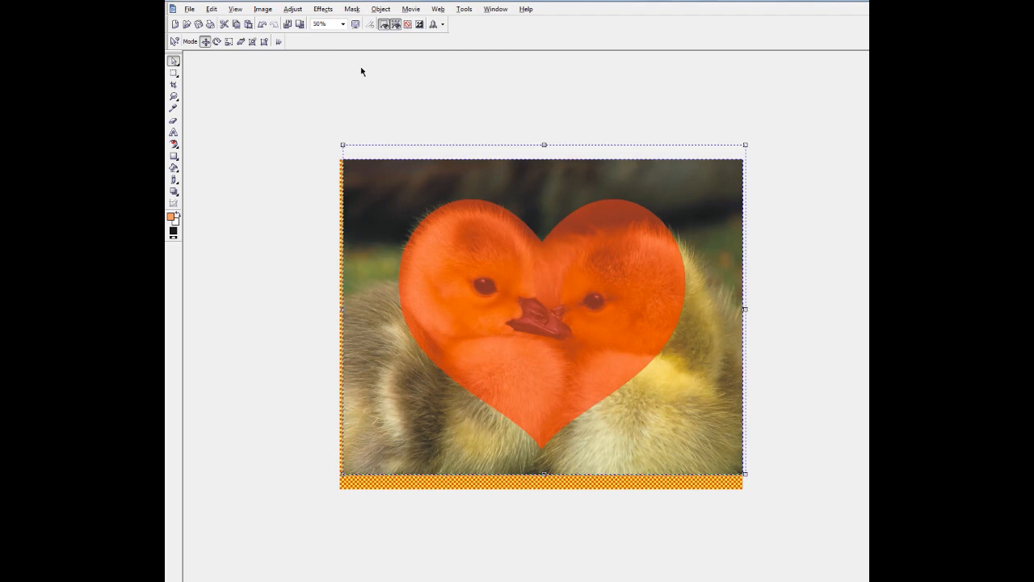
mouse_move(542, 246)
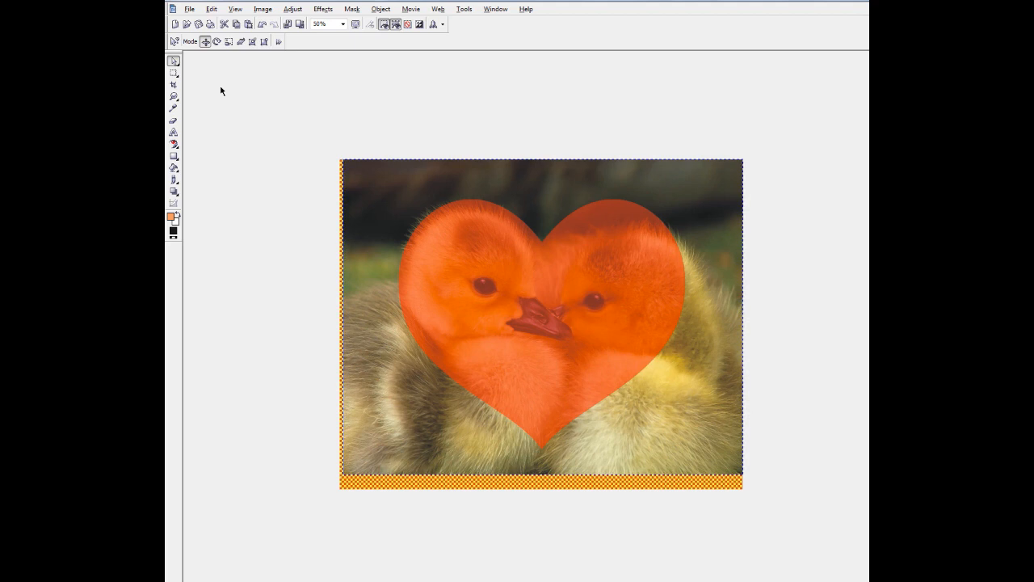
Set a feather width of about 100 with Direction Average on the heart mask and preview it.
left_click(352, 10)
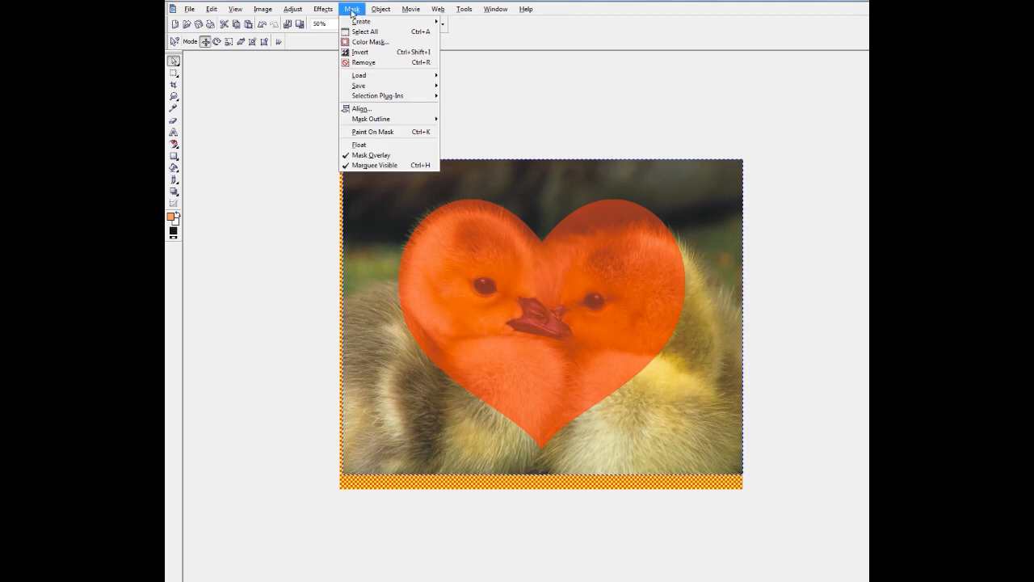
mouse_move(381, 95)
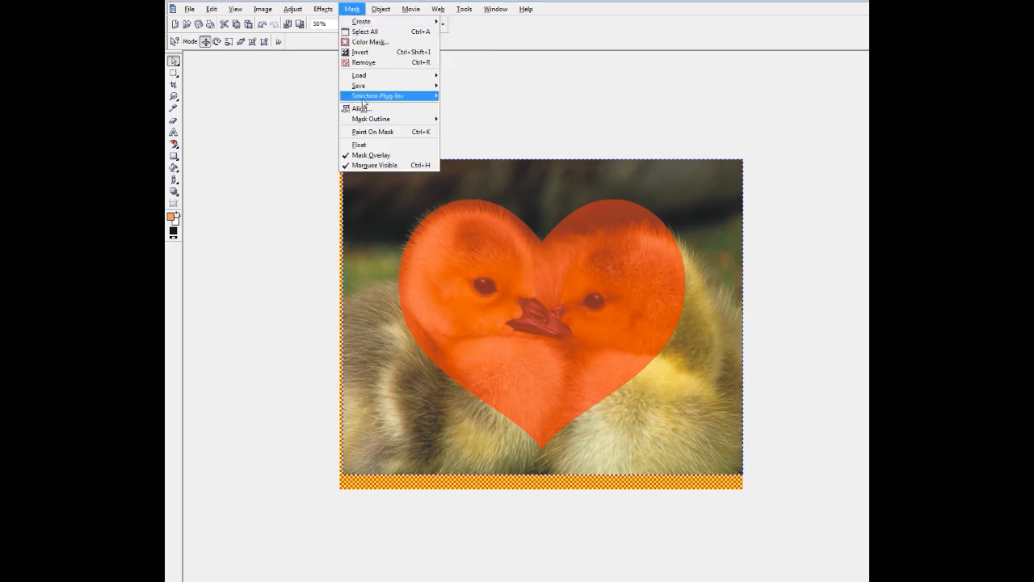
mouse_move(370, 119)
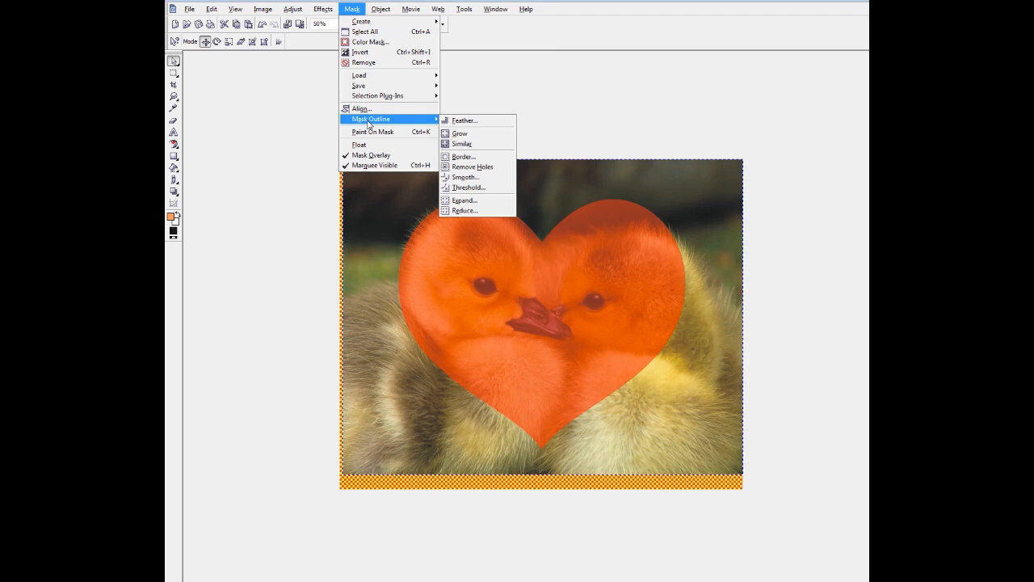
mouse_move(469, 119)
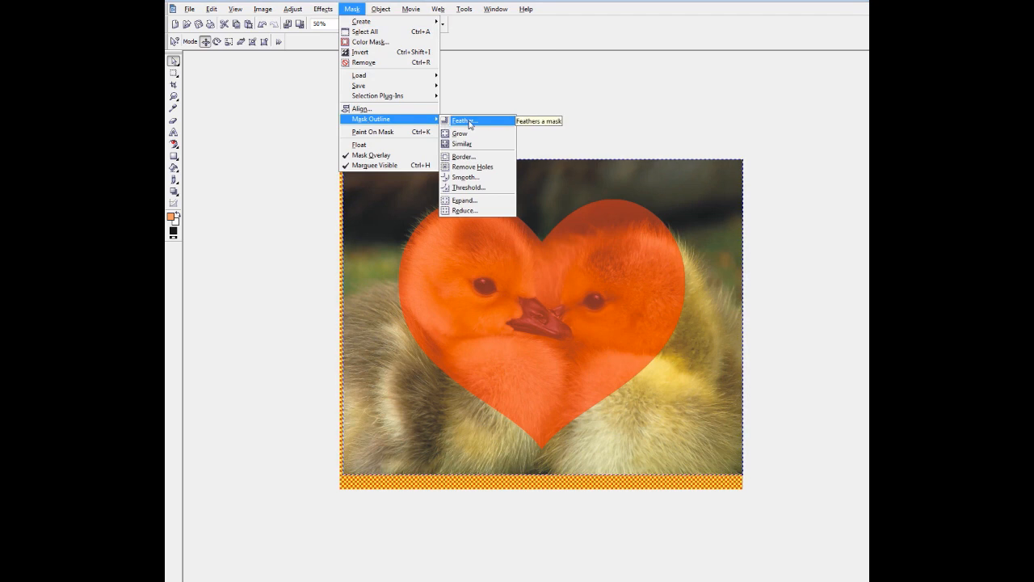
left_click(465, 120)
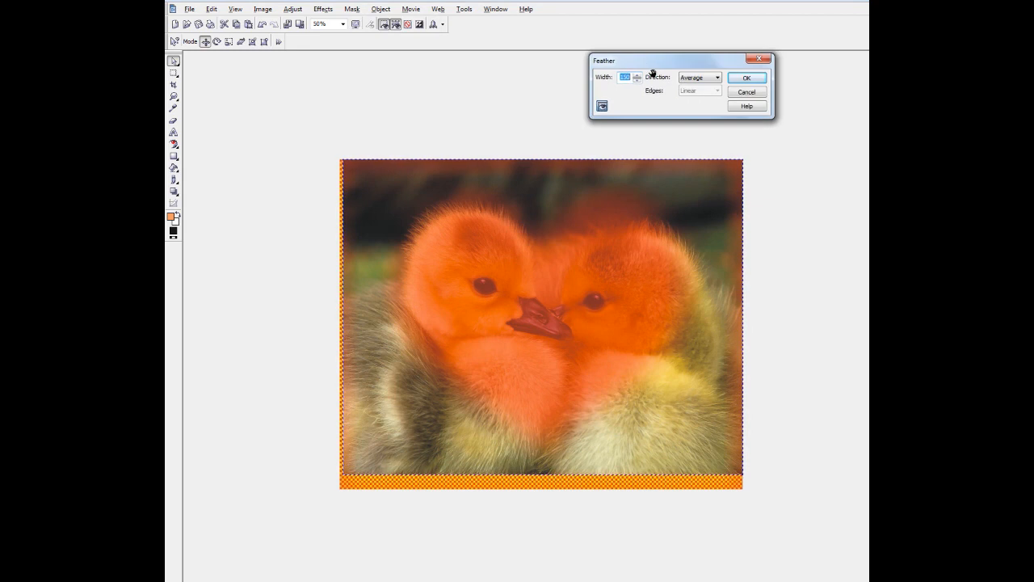
mouse_move(623, 136)
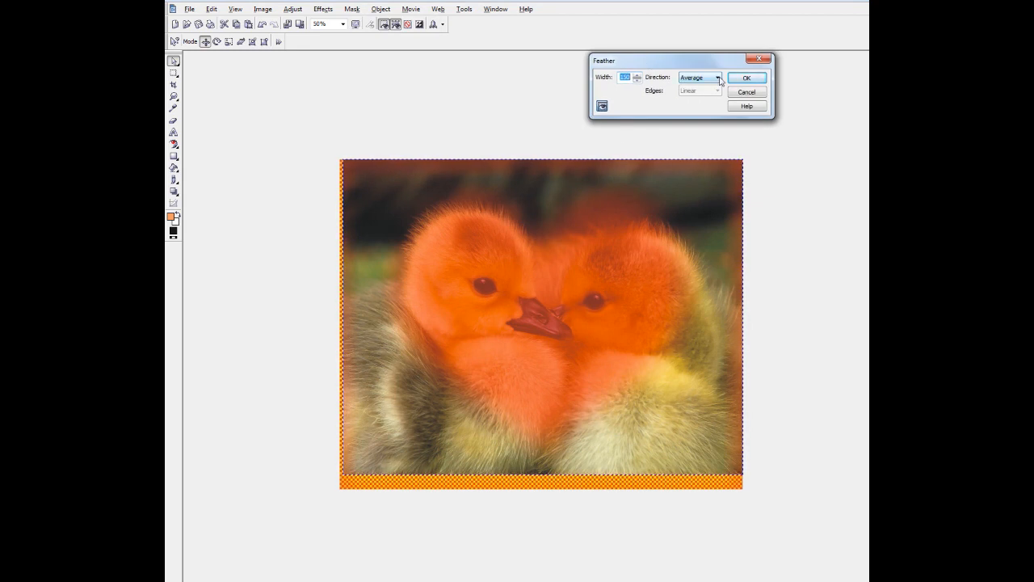
left_click(717, 77)
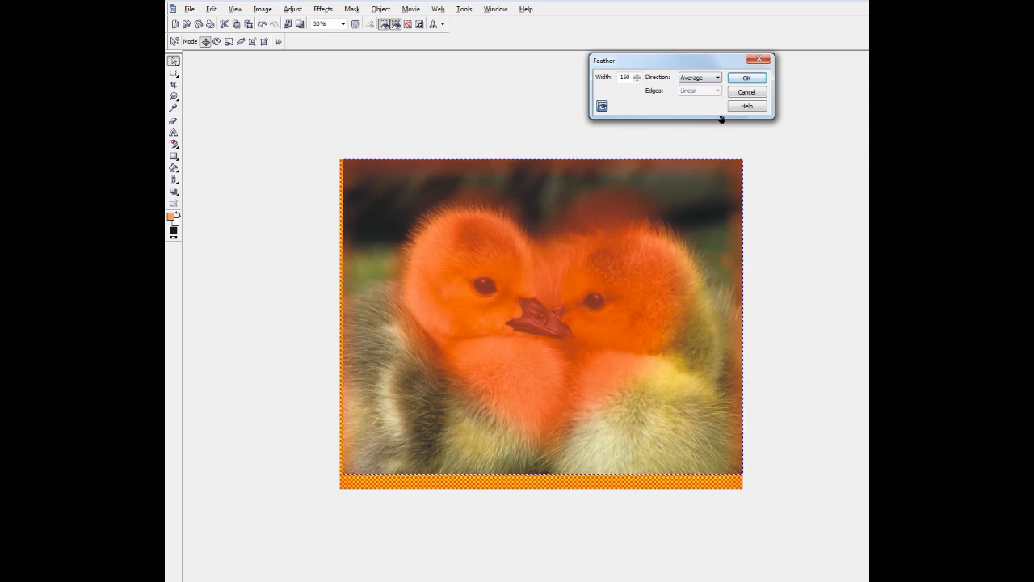
mouse_move(630, 89)
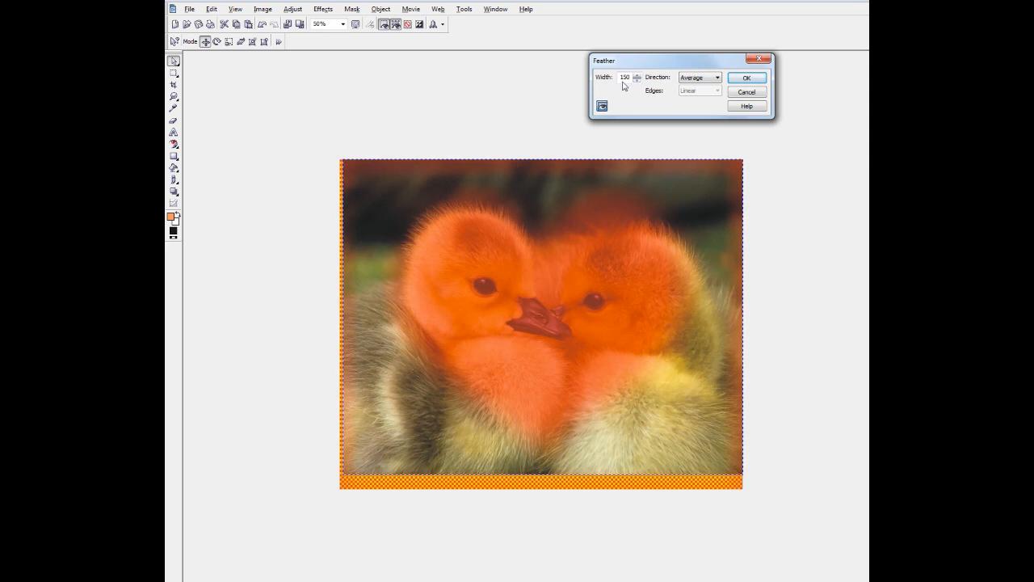
mouse_move(703, 170)
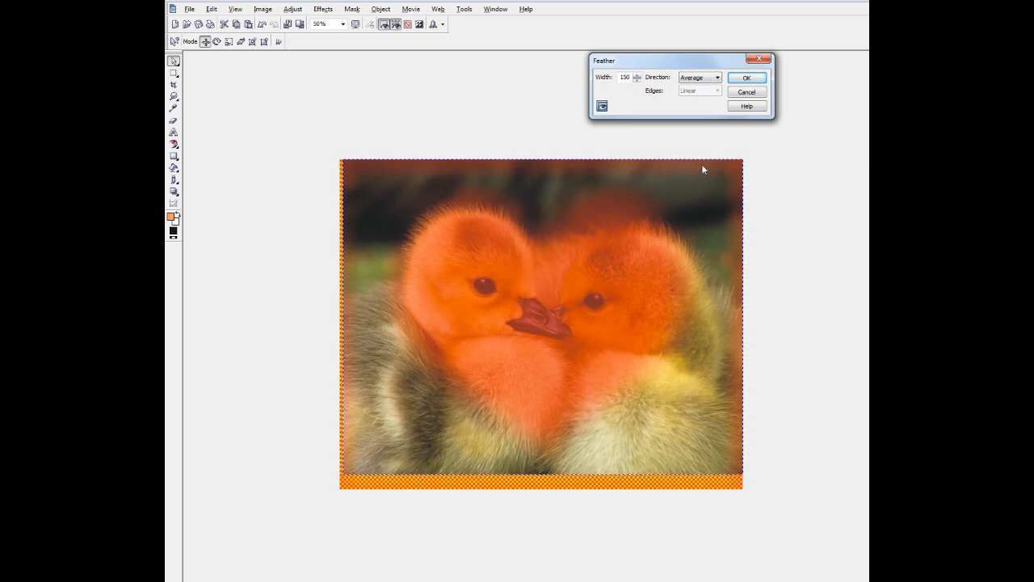
Apply the feathering so the heart mask edges blur softly.
left_click(747, 78)
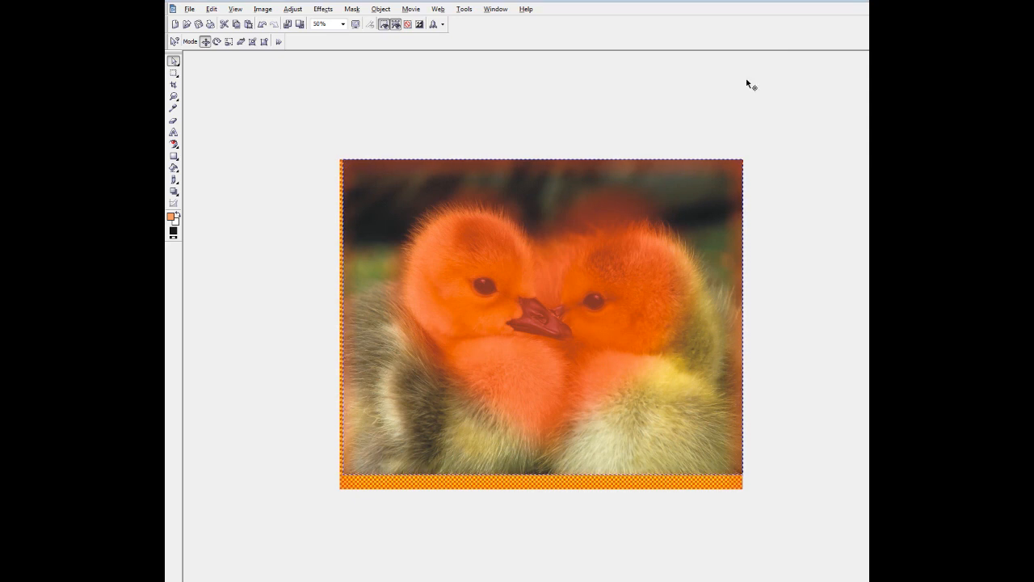
mouse_move(665, 202)
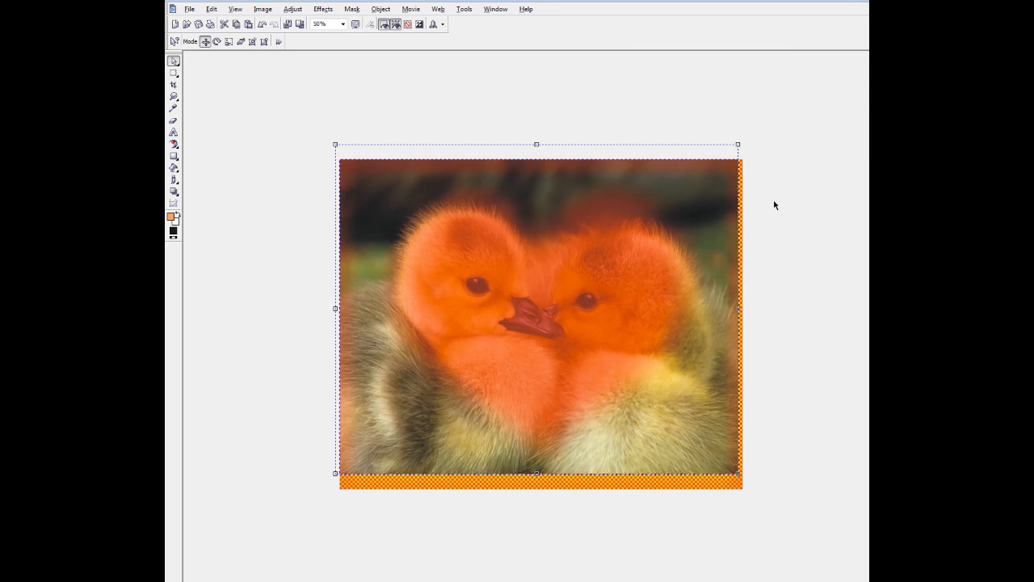
mouse_move(701, 211)
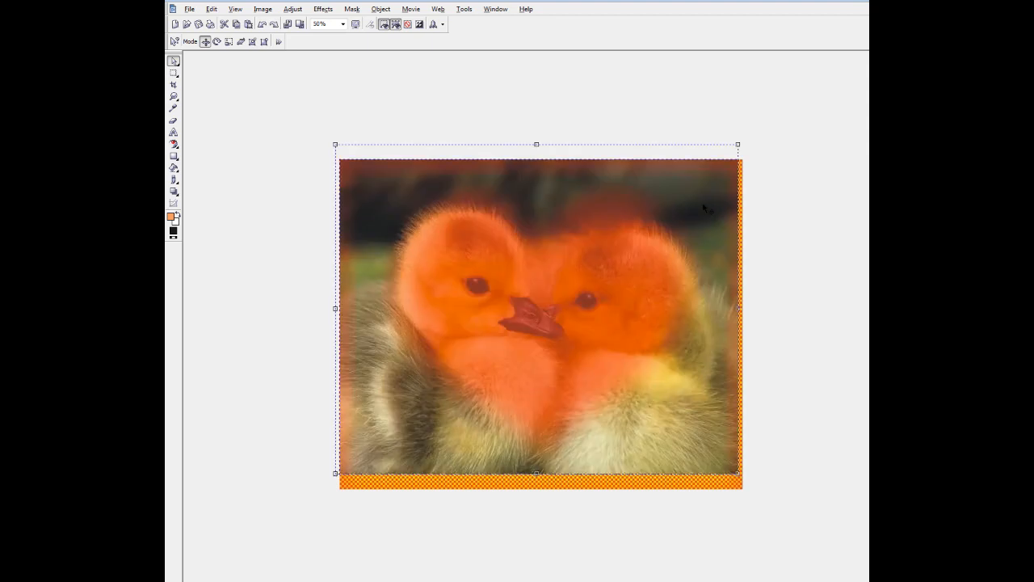
mouse_move(591, 155)
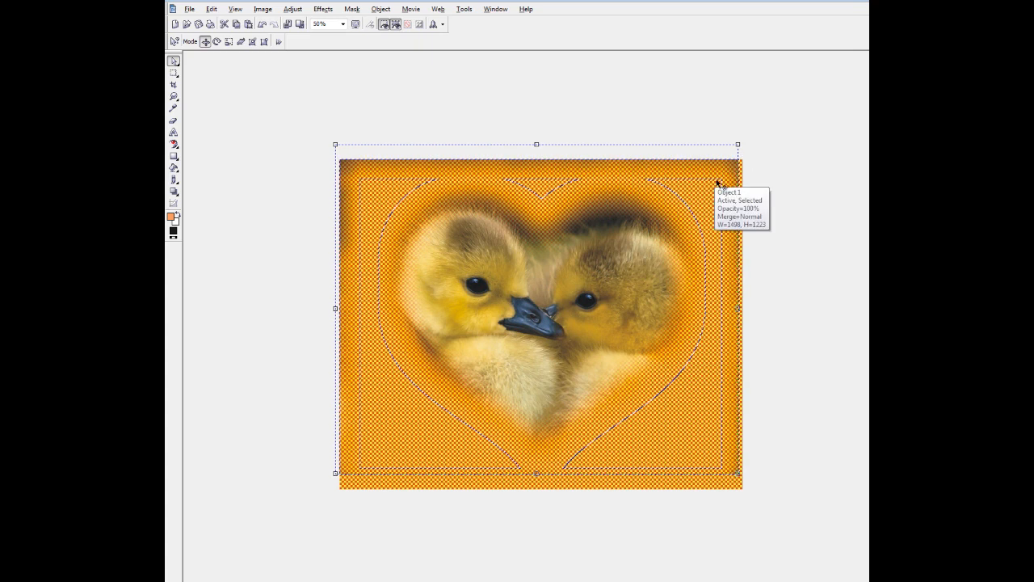
mouse_move(701, 189)
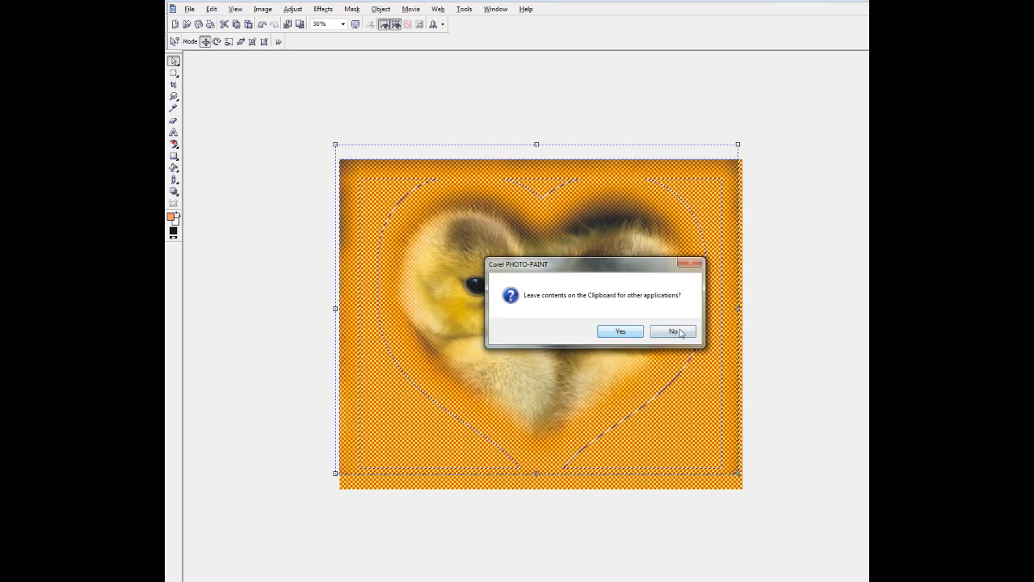
Decline the clipboard prompt, move the green heart aside and select the feathered duckling bitmap.
left_click(672, 331)
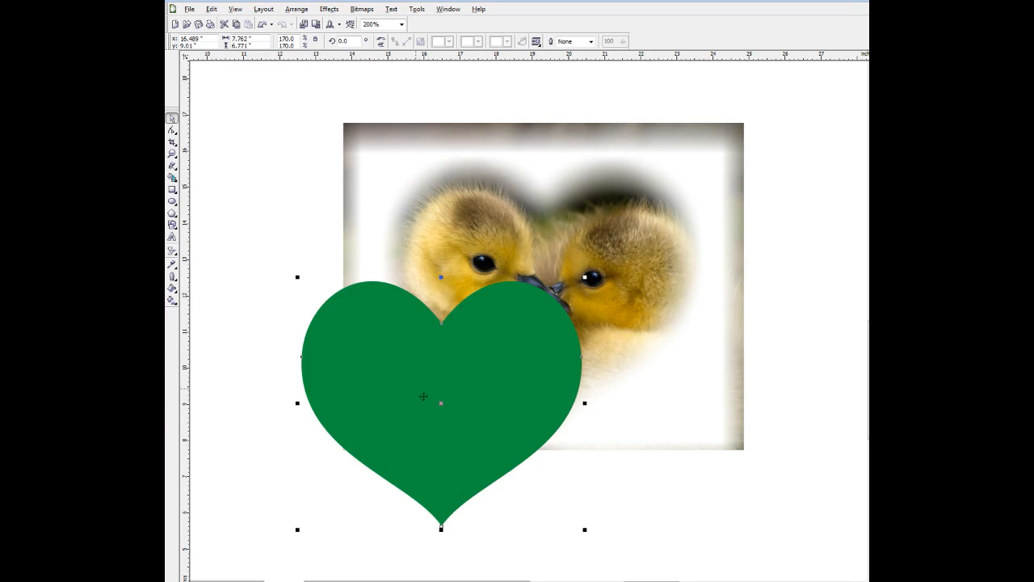
left_click_drag(439, 395, 417, 407)
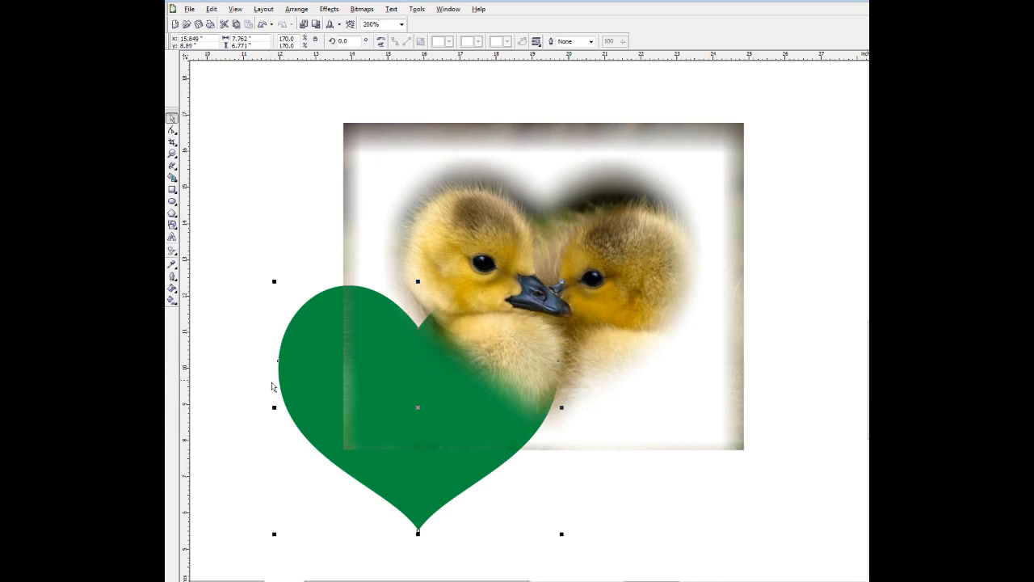
mouse_move(449, 190)
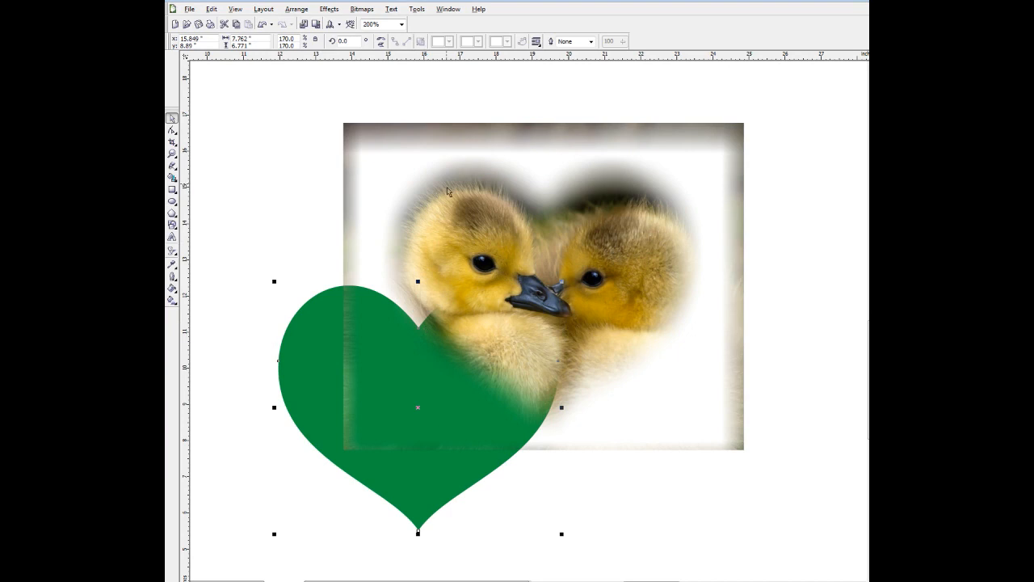
mouse_move(354, 135)
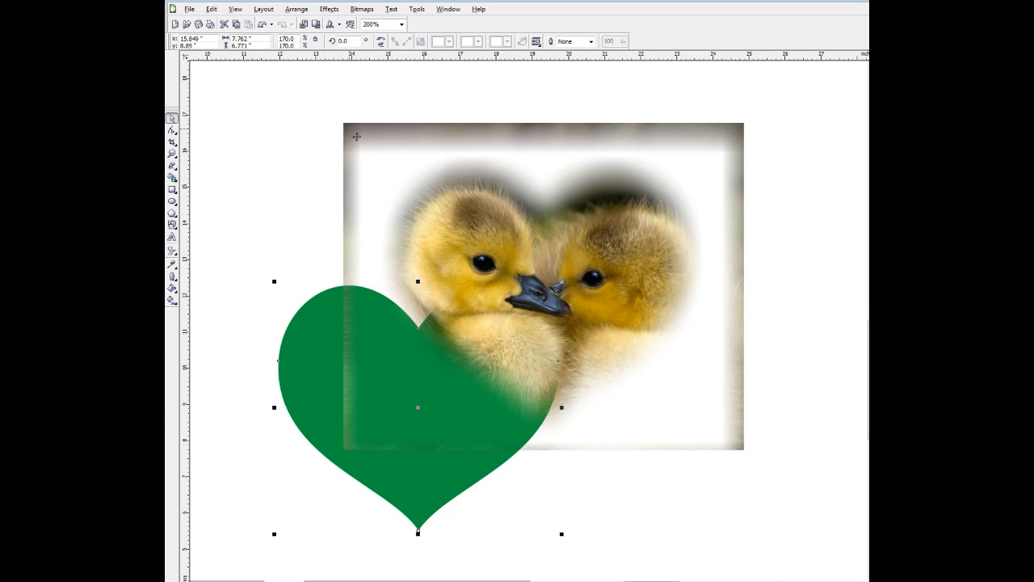
left_click(552, 283)
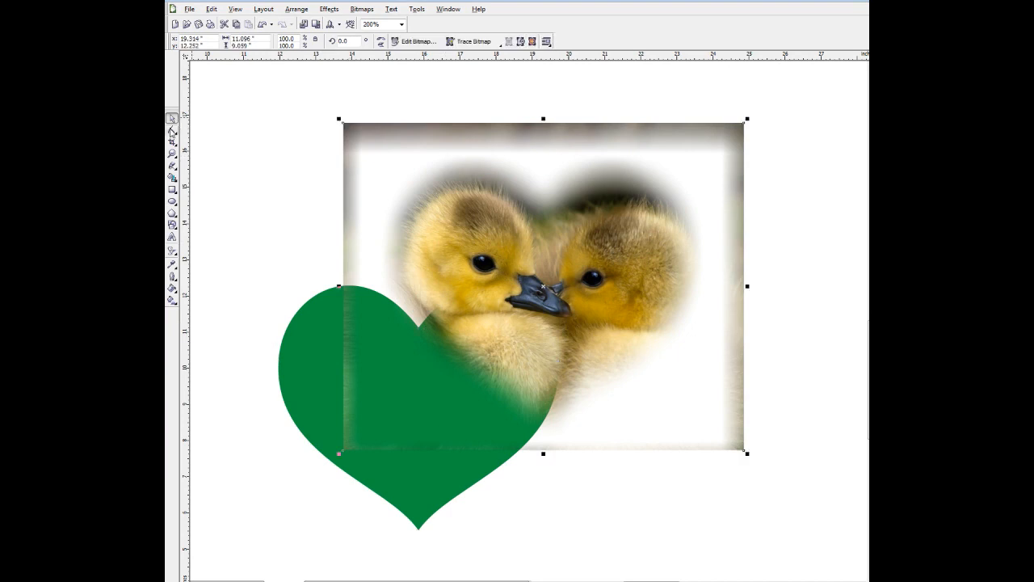
left_click(171, 131)
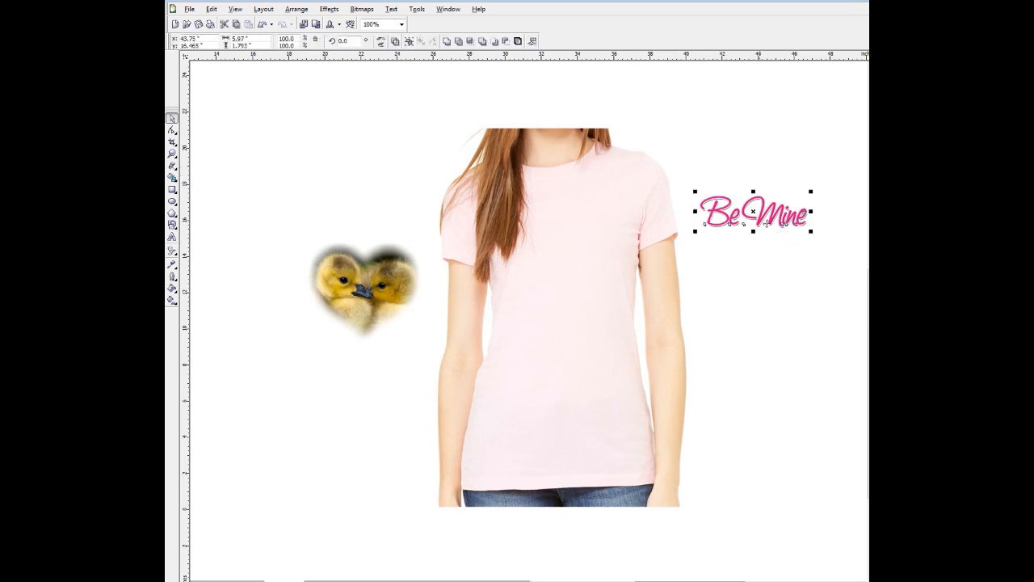
Place 'Be Mine' on the shirt chest with the feathered duckling heart directly beneath it.
left_click_drag(753, 211, 557, 224)
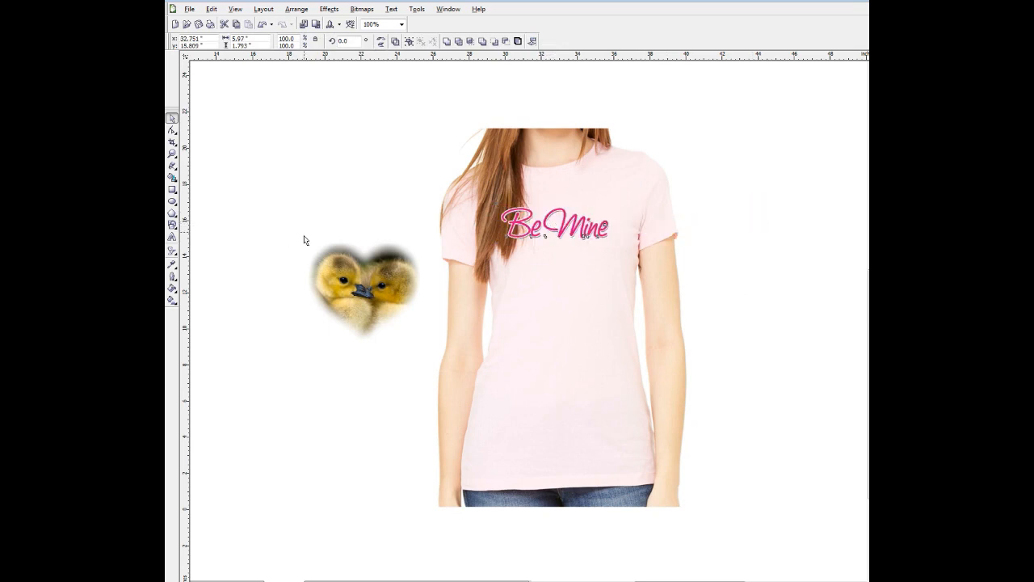
left_click(364, 289)
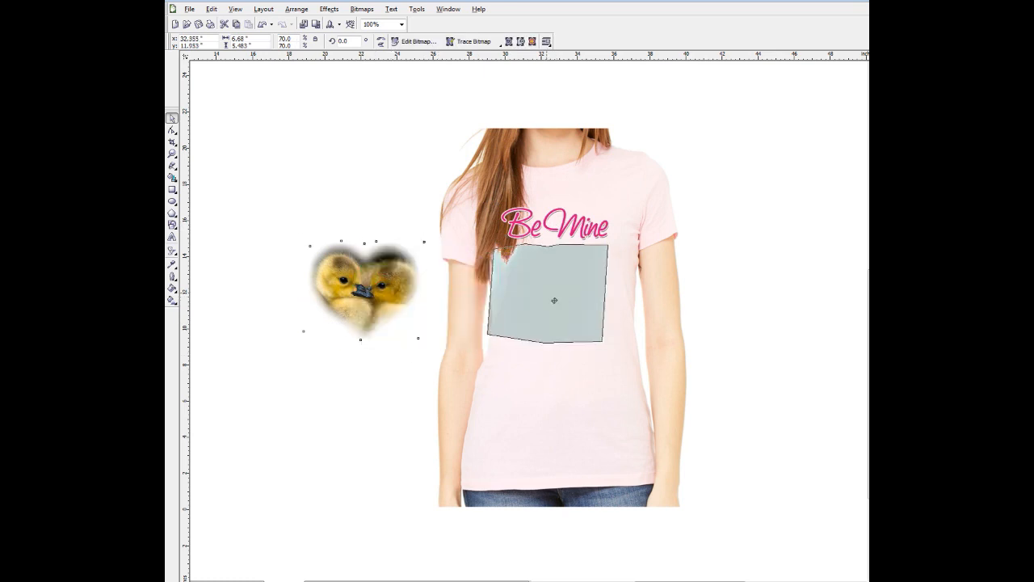
left_click_drag(361, 290, 554, 294)
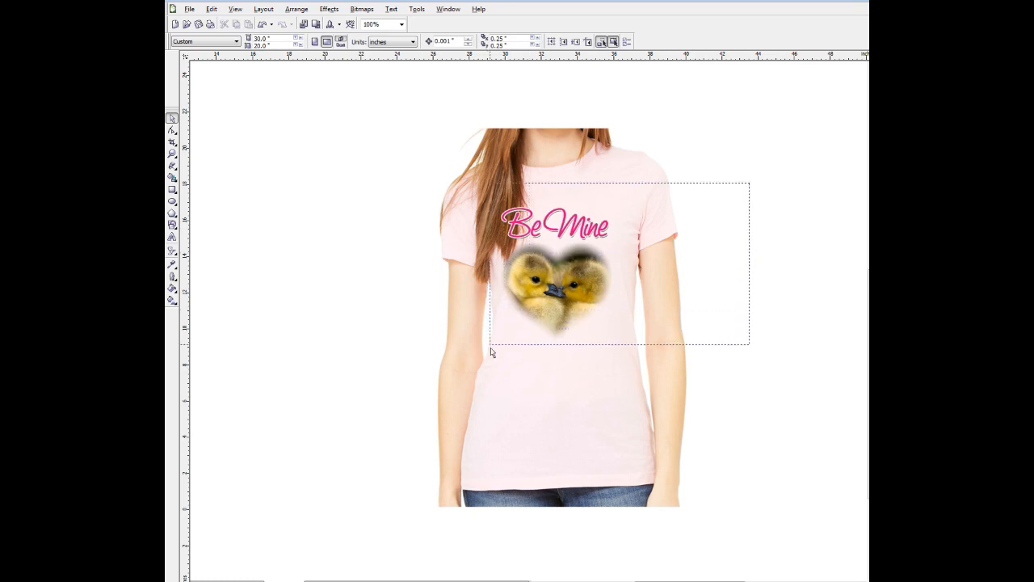
Pull the hair-strand cutout off to inspect it, then return it over the shoulder covering the 'B'.
left_click(582, 266)
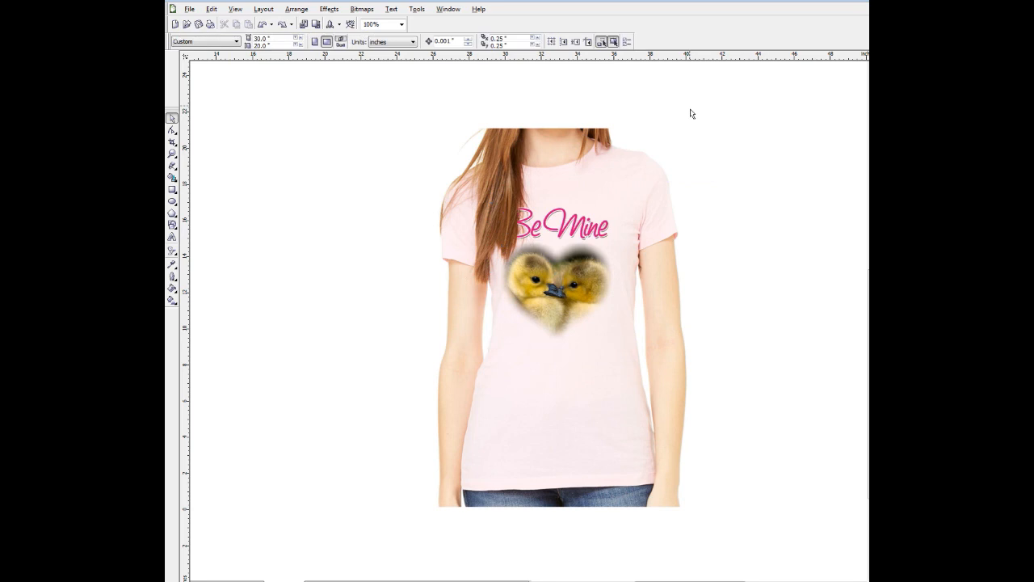
mouse_move(682, 139)
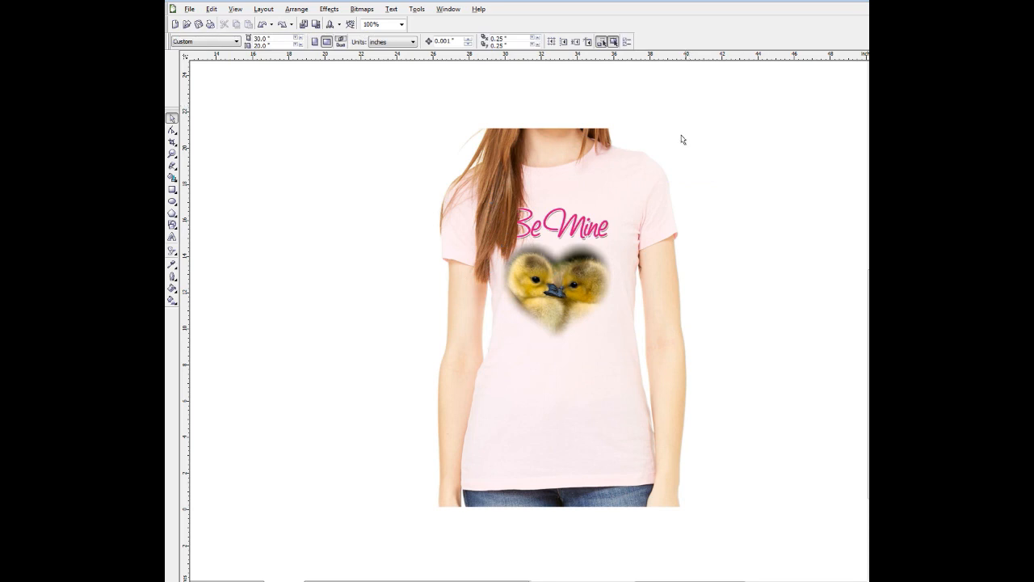
mouse_move(717, 148)
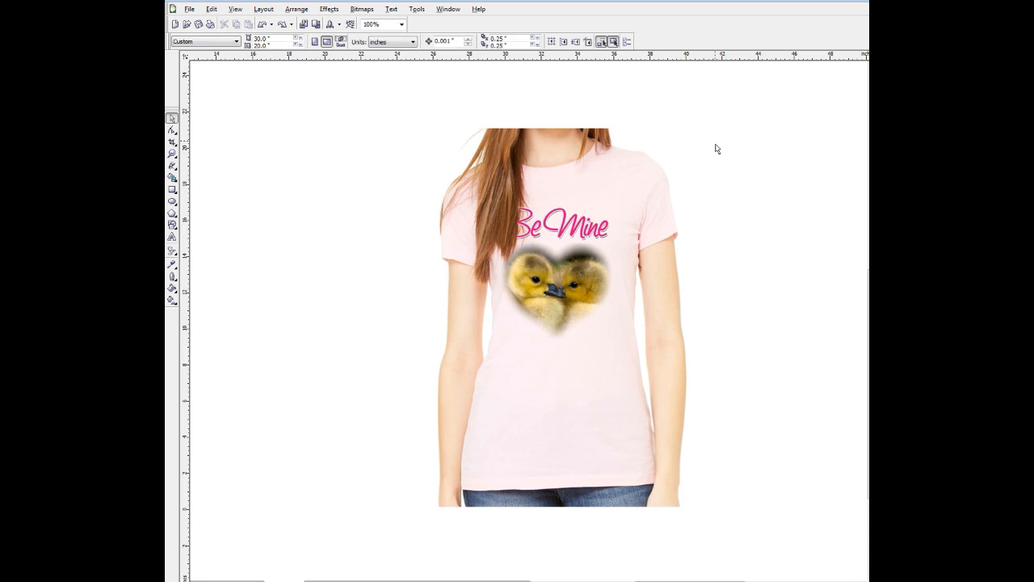
left_click(553, 291)
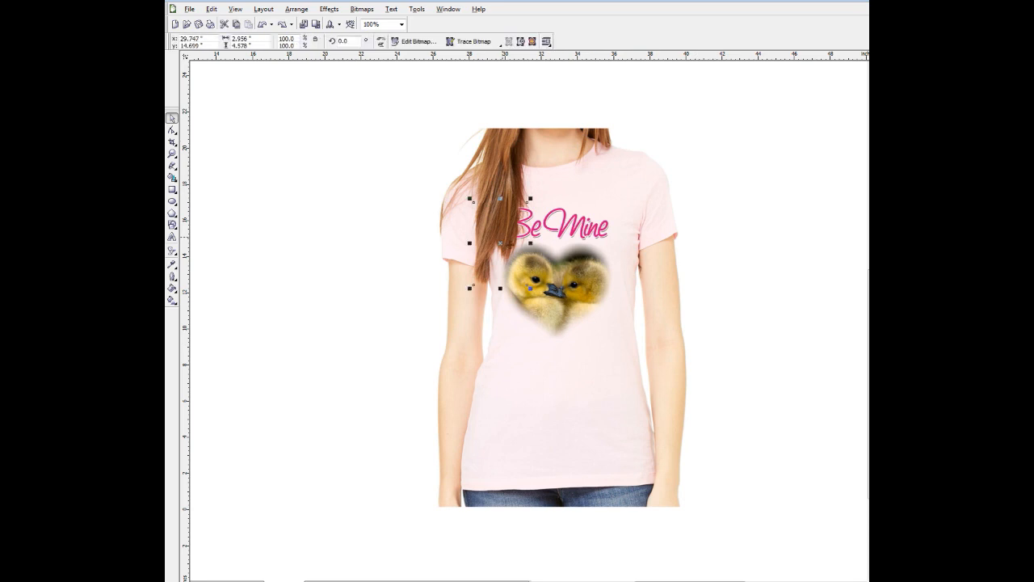
left_click_drag(499, 243, 397, 251)
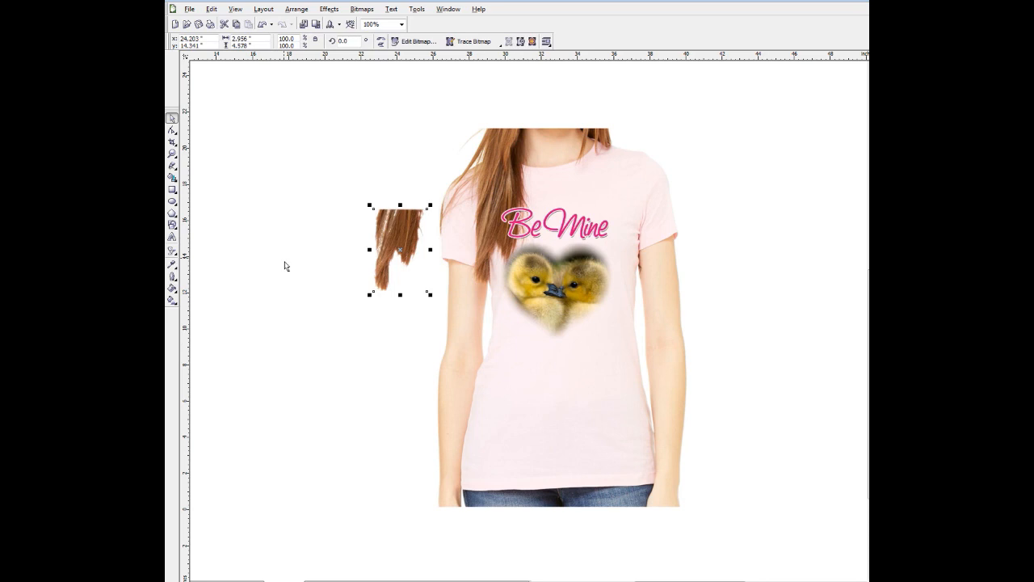
left_click_drag(401, 249, 501, 242)
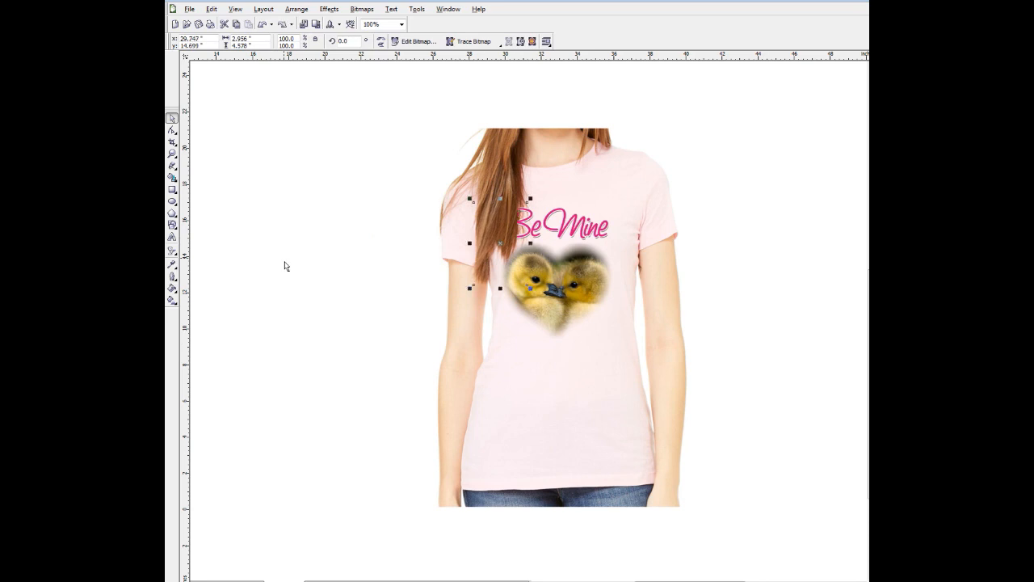